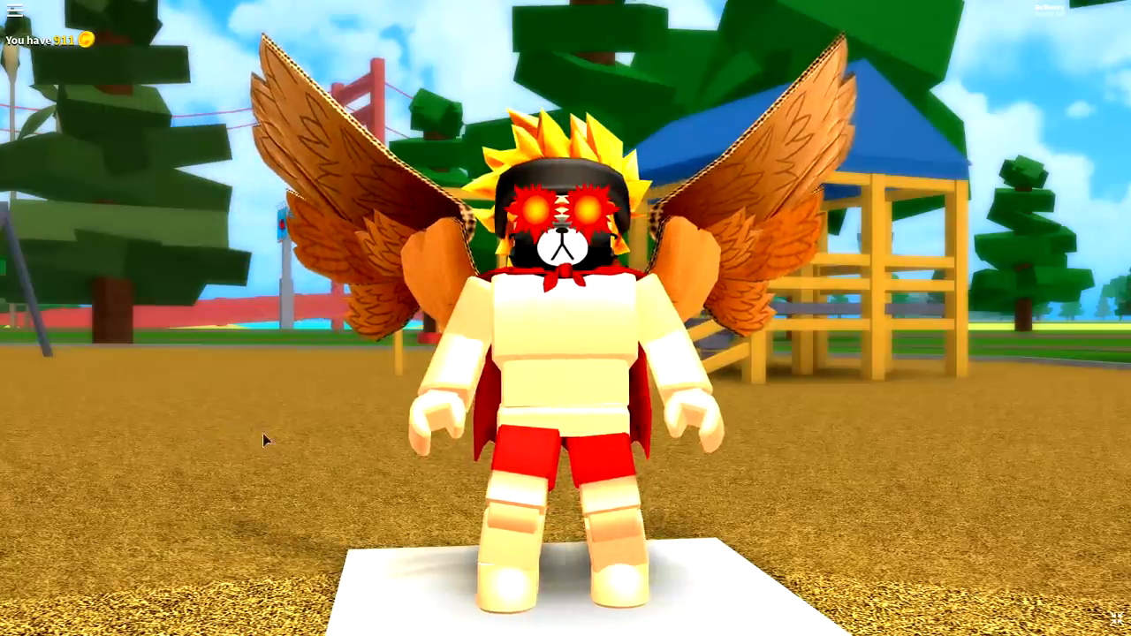
mouse_move(299, 429)
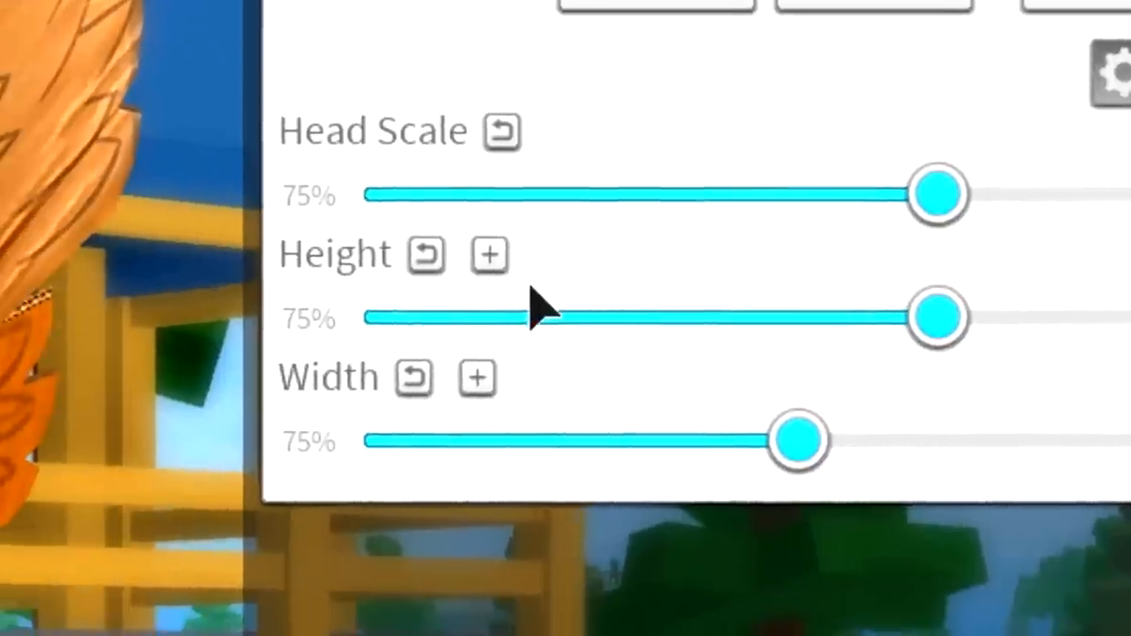
Scroll the Scaling settings and expand Advanced to show the detailed height sliders.
scroll("down", 3)
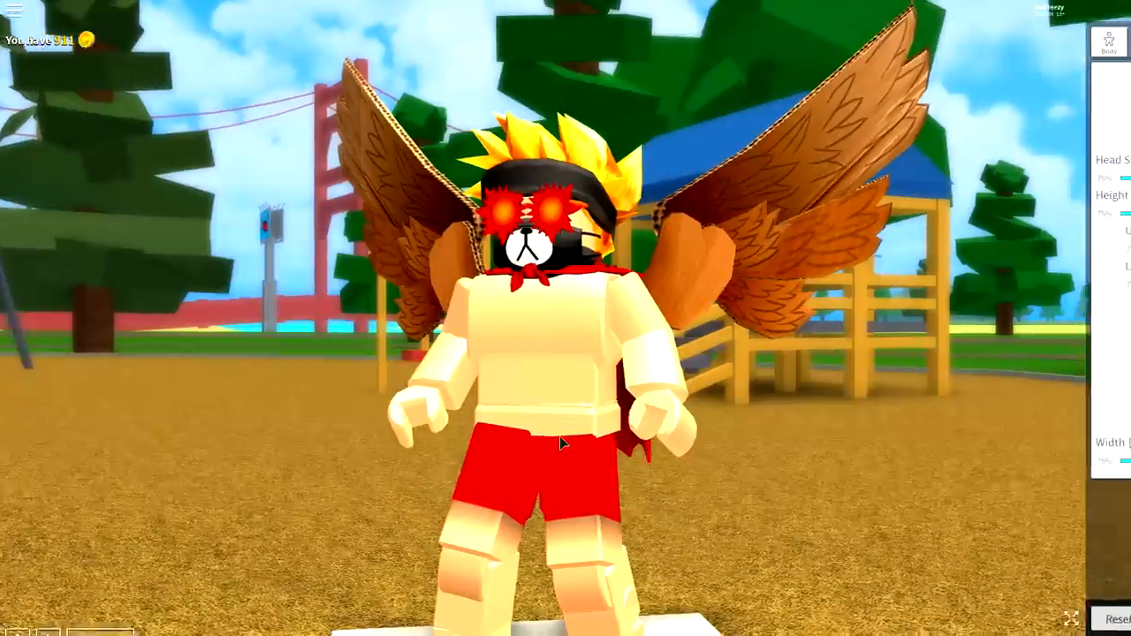
left_click(1108, 40)
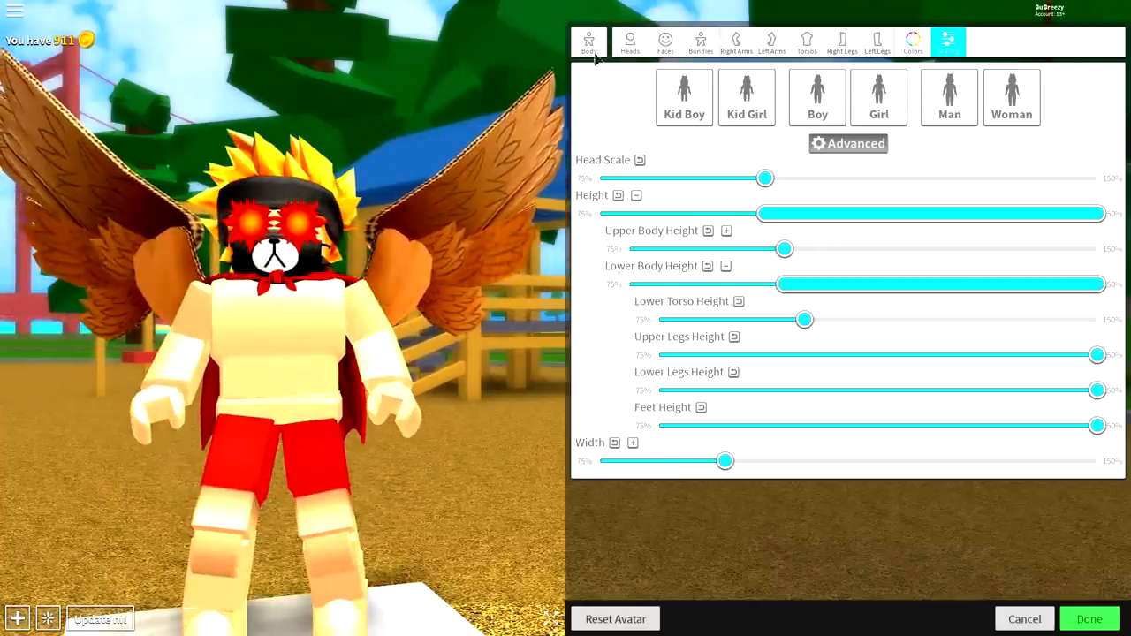
Wear the current Roblox avatar, confirm the prompt, and reopen the editor on Accessories.
left_click(947, 41)
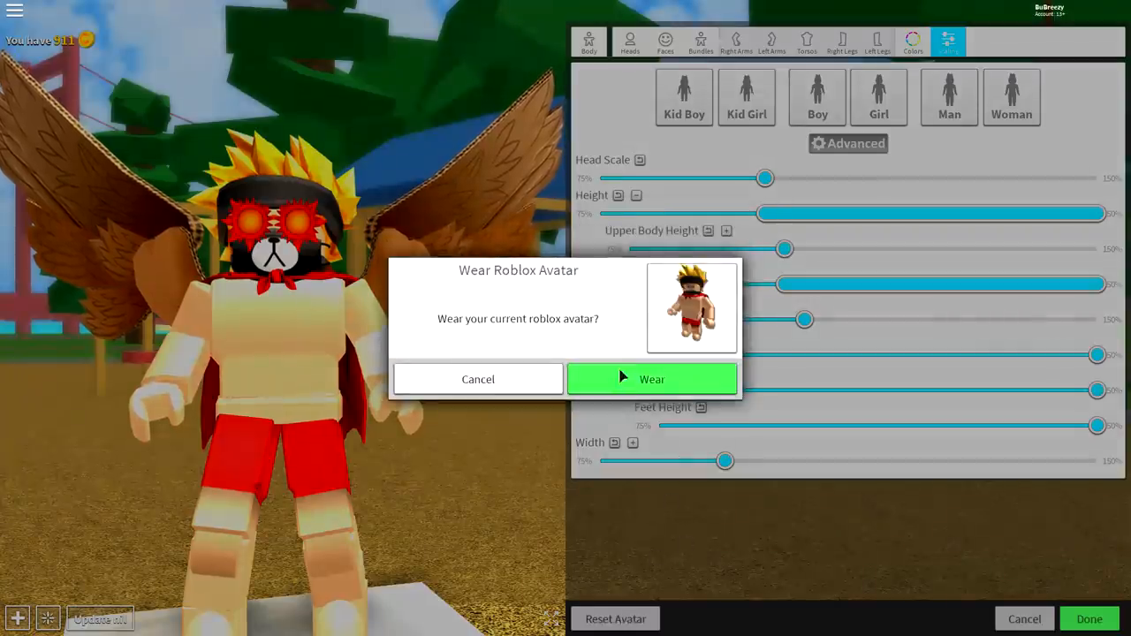
left_click(651, 378)
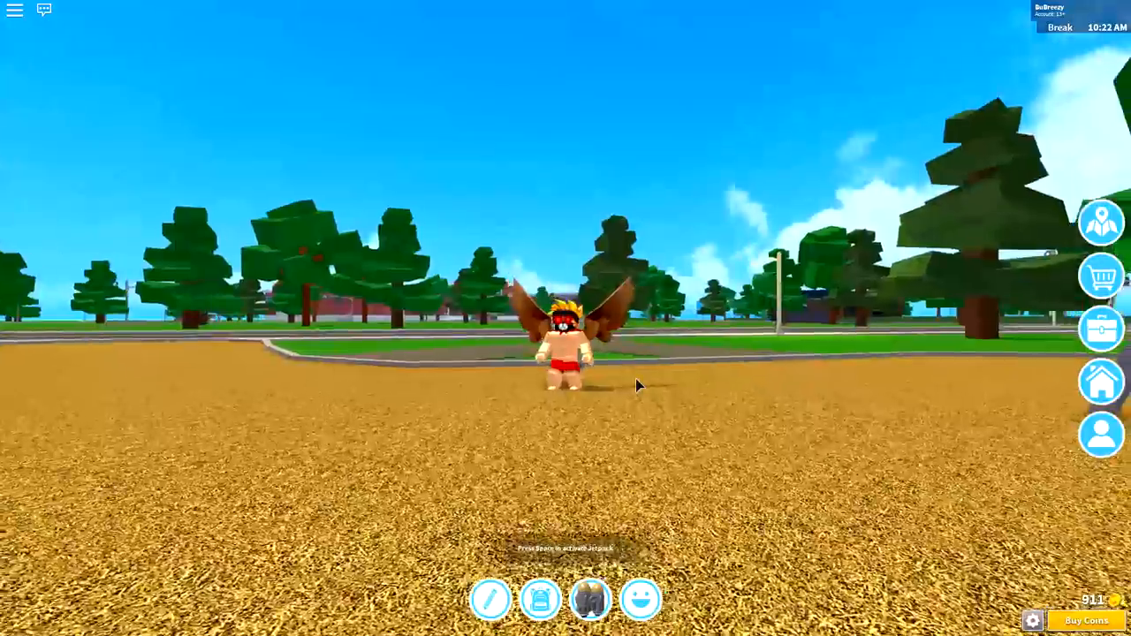
key("space")
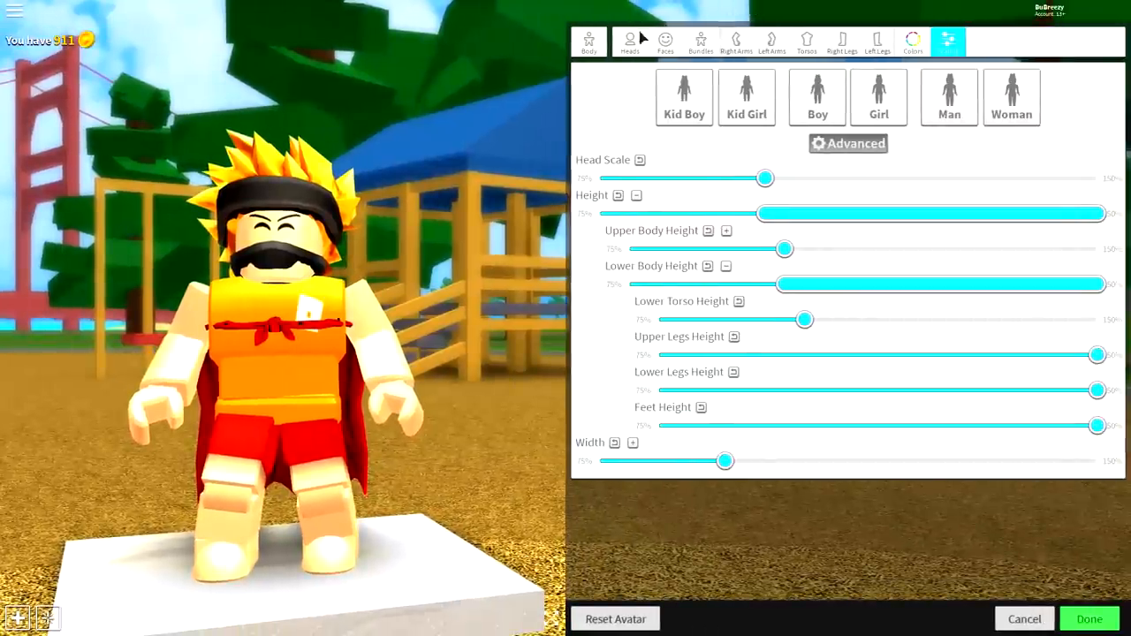
left_click(629, 40)
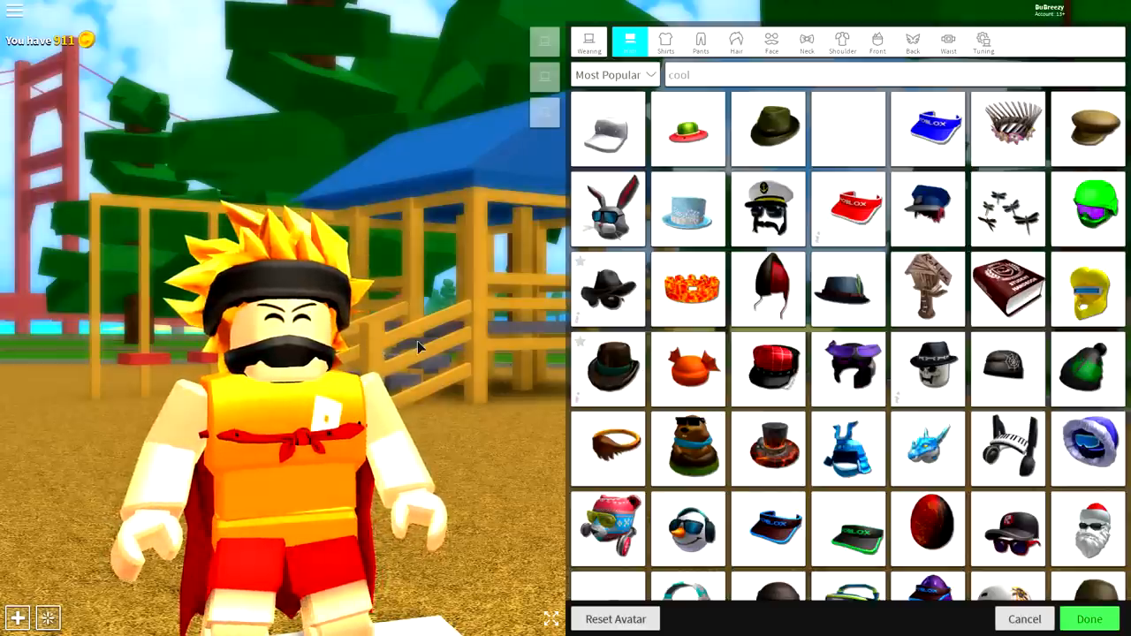
Take off all worn accessories and show the Body section's Heads catalog.
left_click(1088, 618)
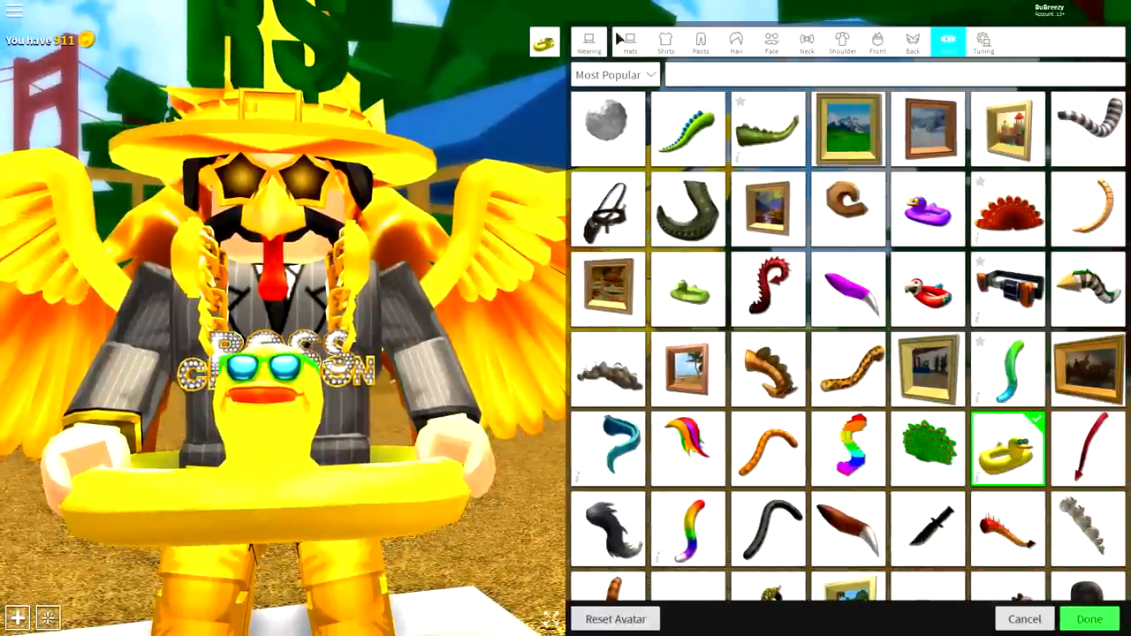
left_click(983, 41)
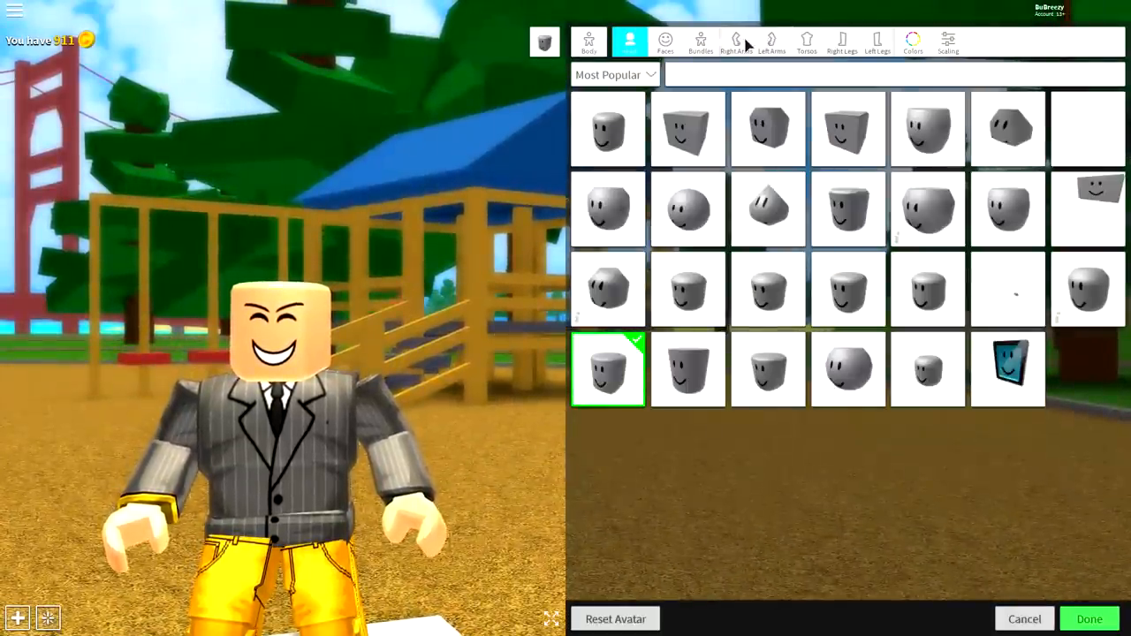
Put on the woman right arm, right leg and torso body parts.
left_click(735, 41)
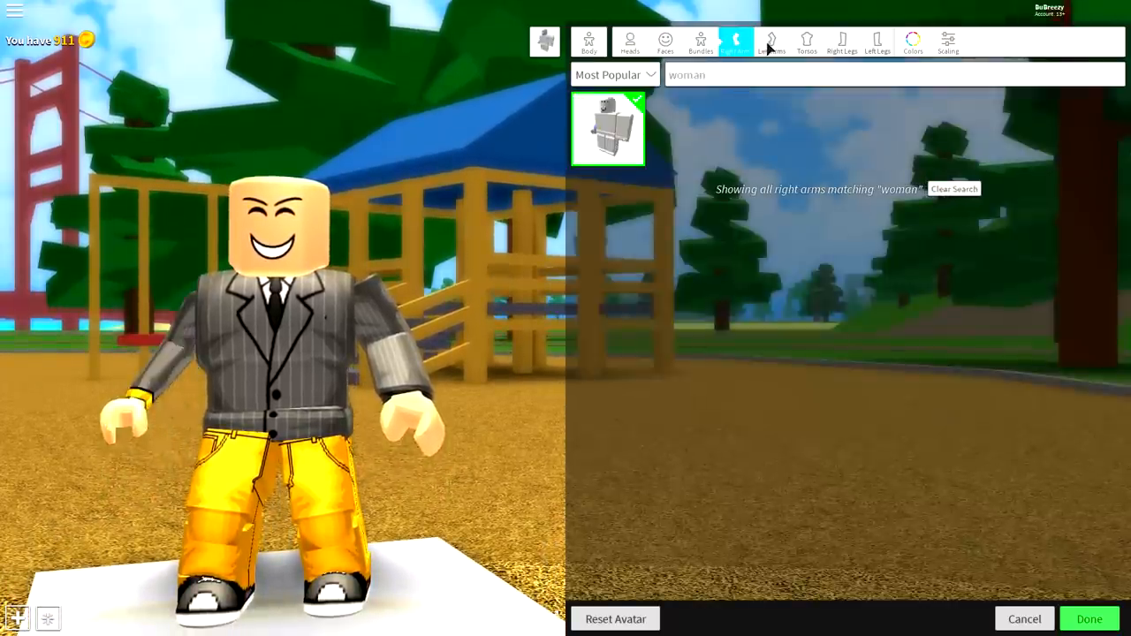
left_click(842, 41)
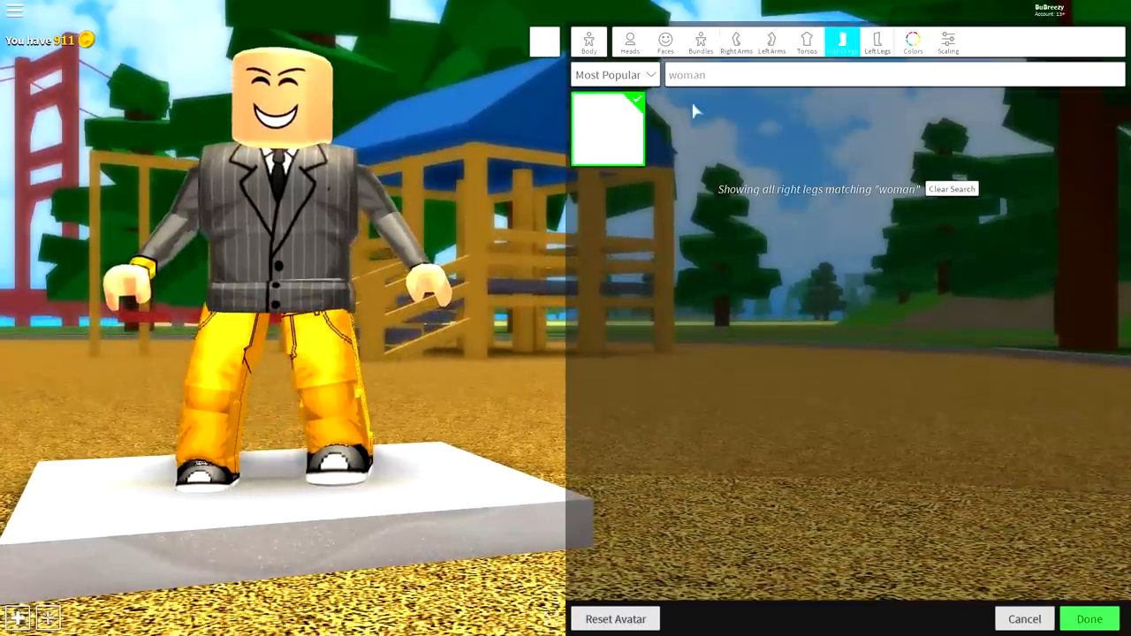
left_click(806, 41)
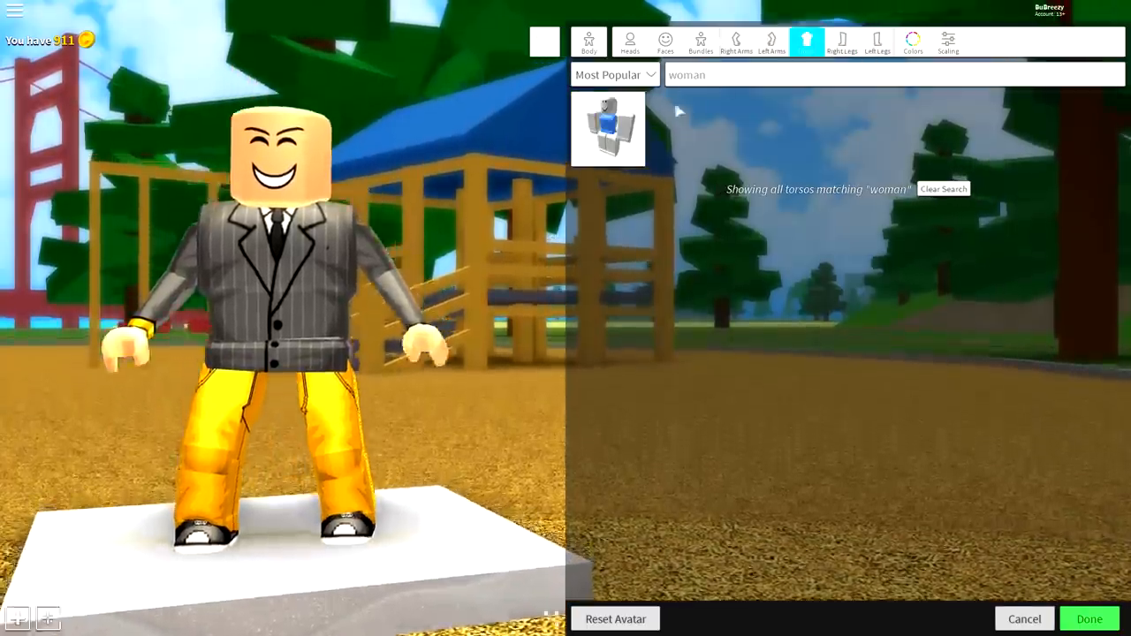
left_click(608, 130)
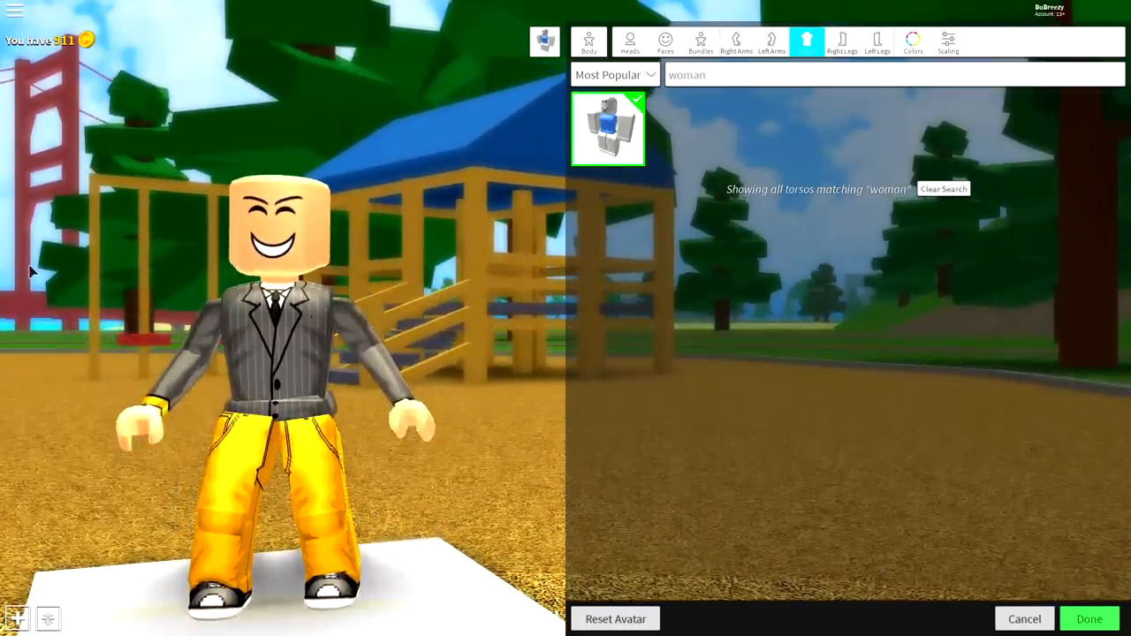
In Scaling, raise Height and lower Width to make the avatar taller and slimmer.
left_click(947, 40)
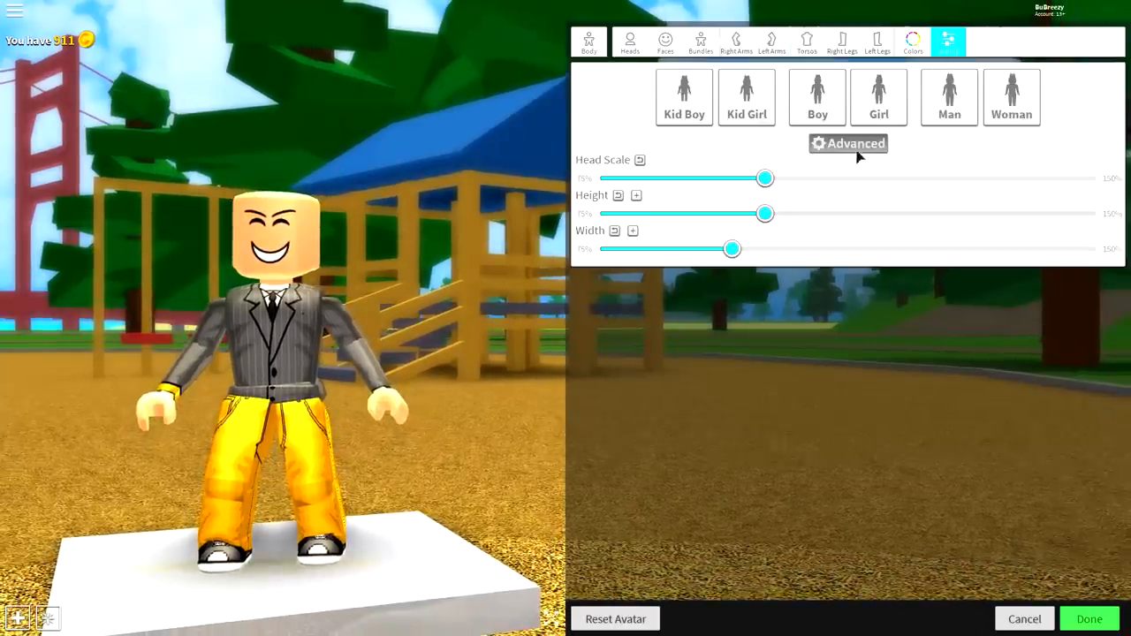
left_click_drag(765, 213, 884, 213)
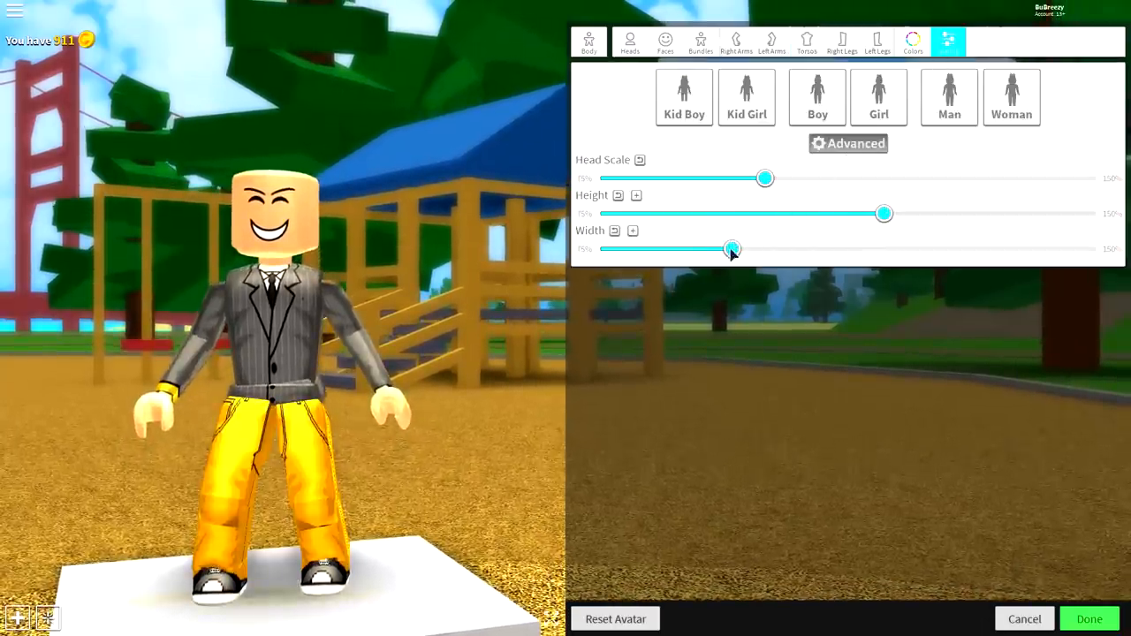
left_click_drag(732, 248, 707, 248)
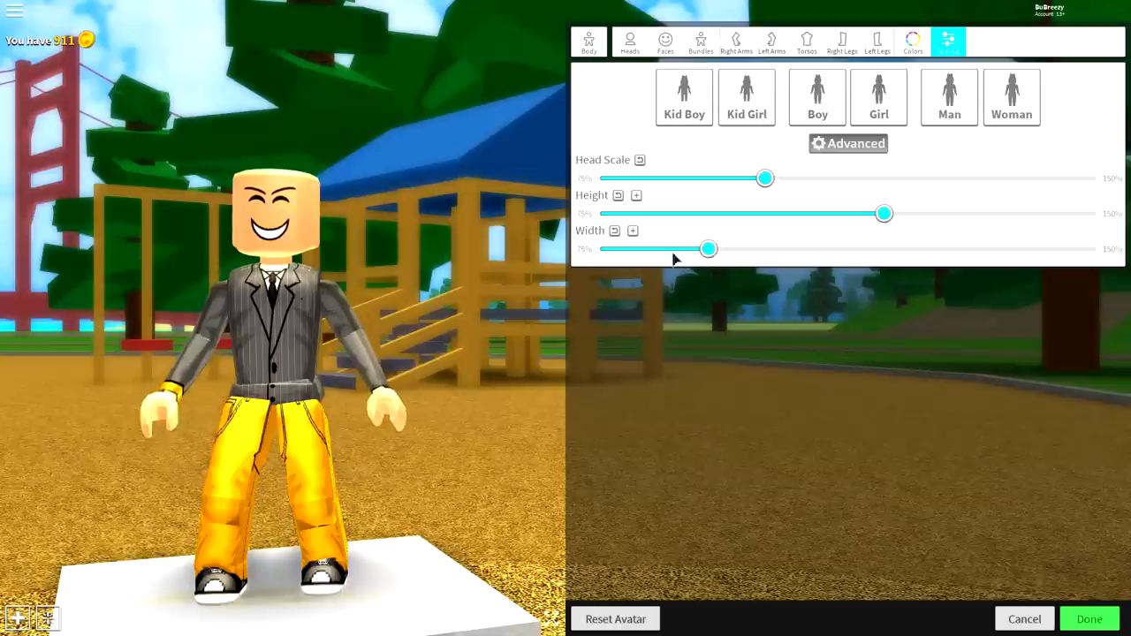
mouse_move(4, 380)
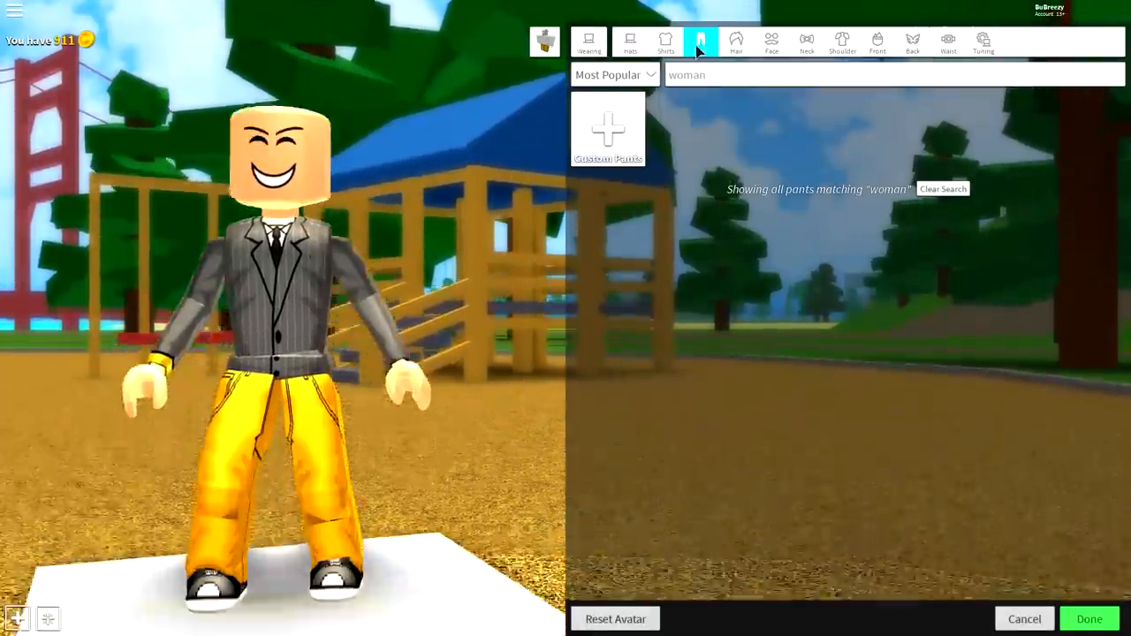
Clear the pants search and wear custom pants with item ID 204186217.
left_click(941, 189)
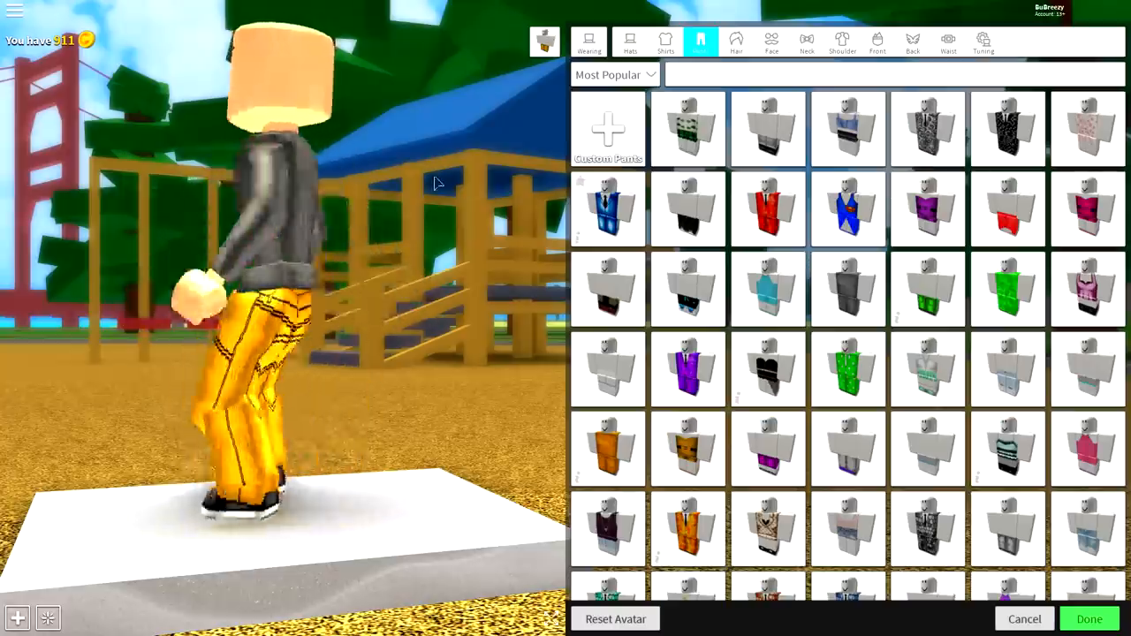
left_click(608, 130)
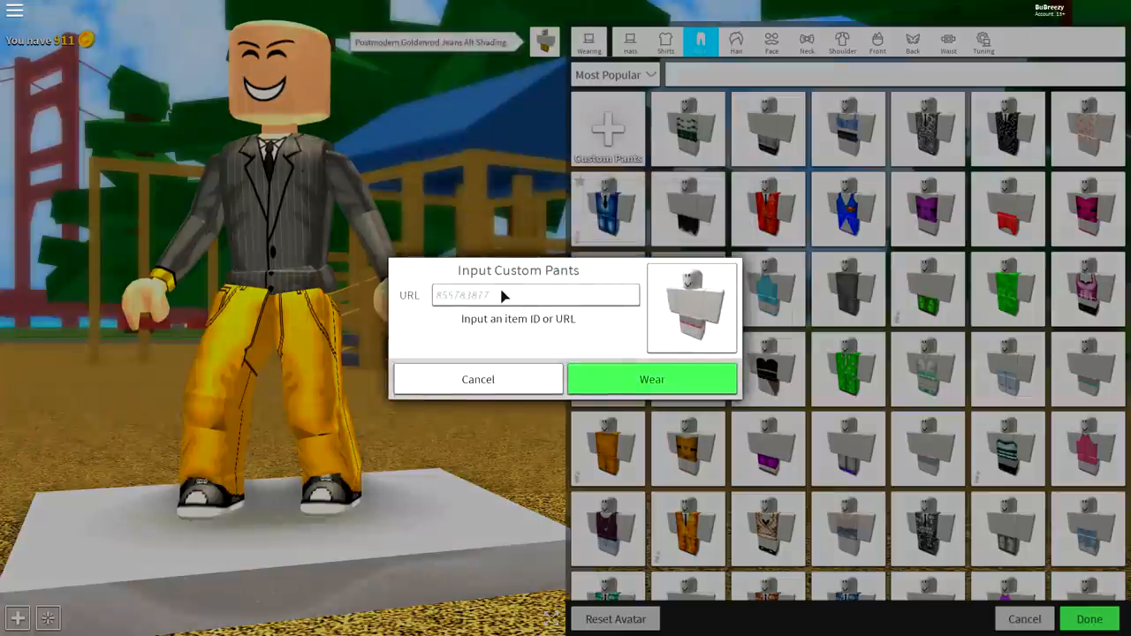
type("204186217")
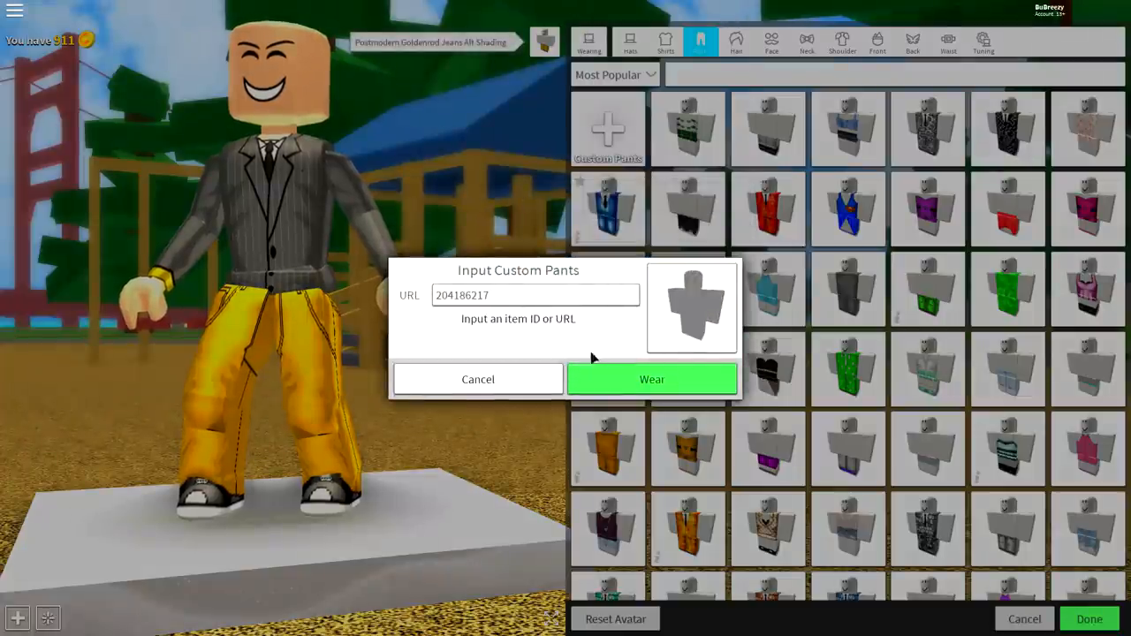
left_click(651, 378)
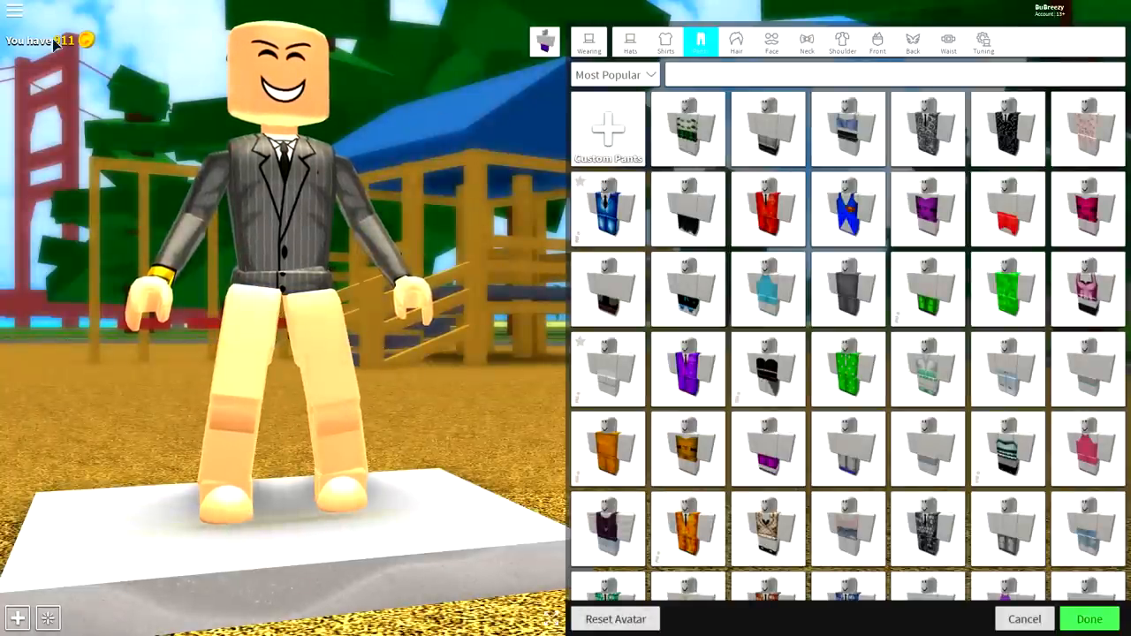
left_click(687, 369)
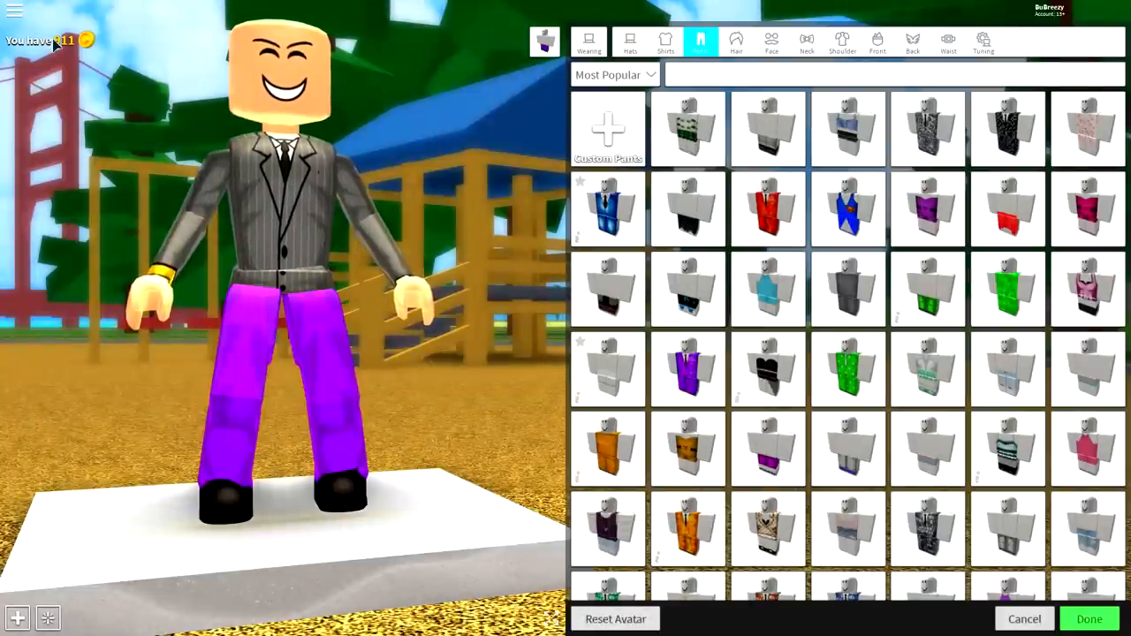
left_click(666, 41)
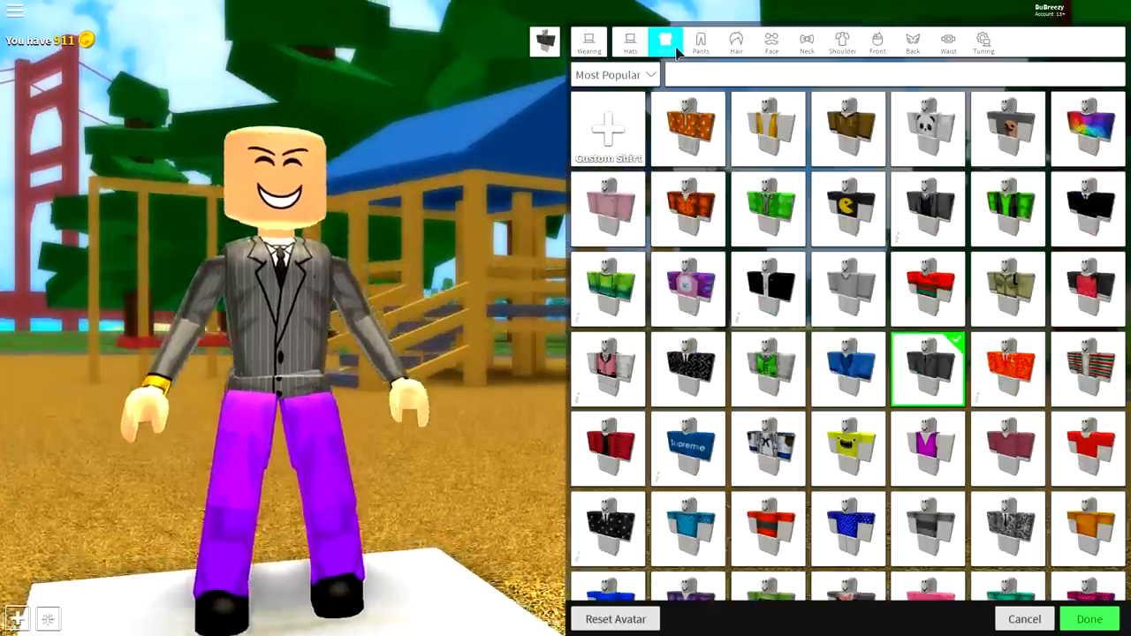
Wear the custom shirt with item ID 204186118.
left_click(607, 128)
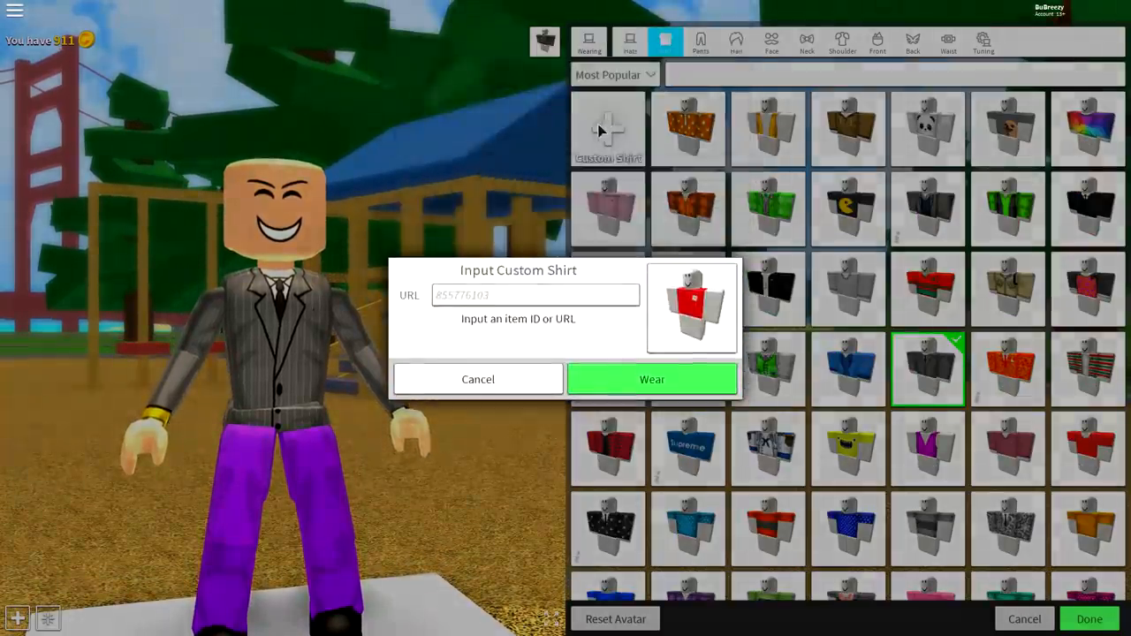
type("204186118")
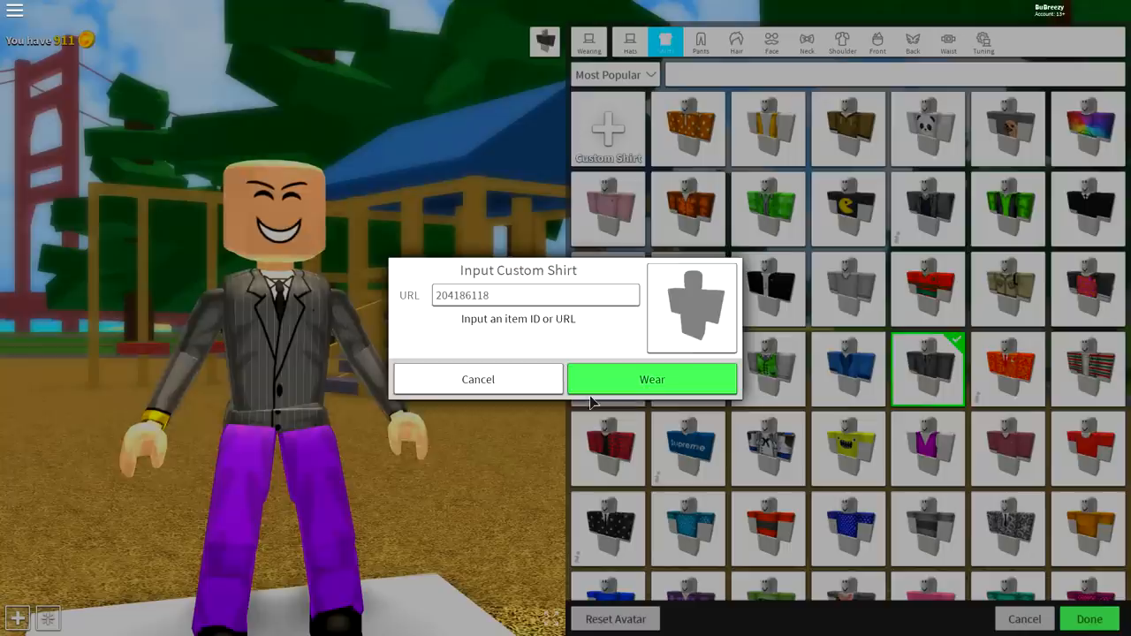
left_click(477, 378)
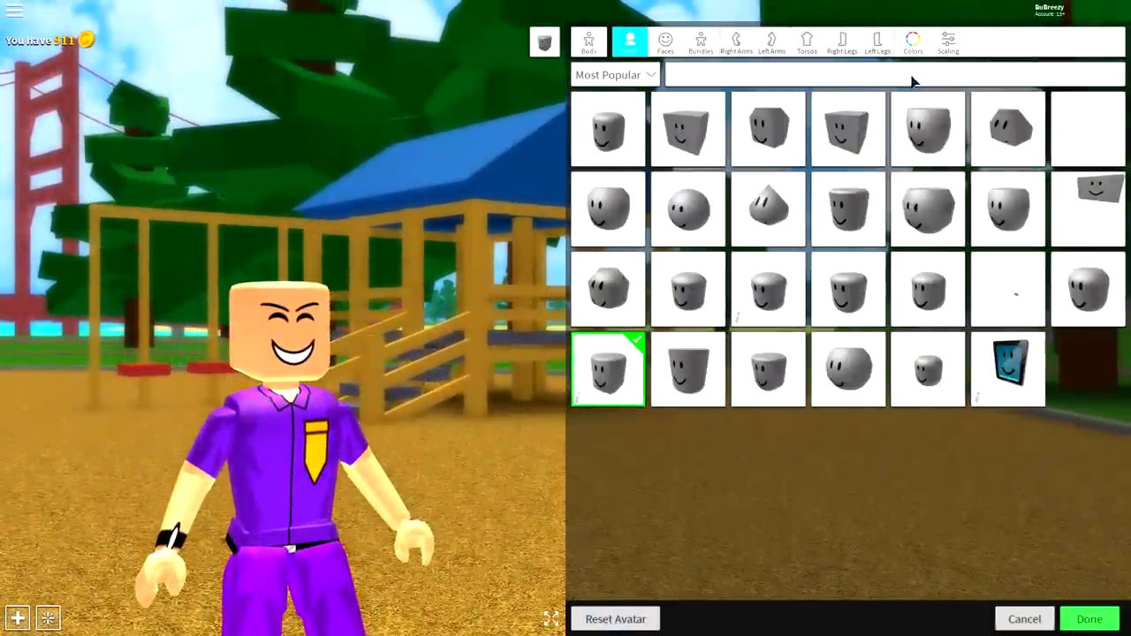
Colour every body part purple using the custom colour wheel.
left_click(913, 42)
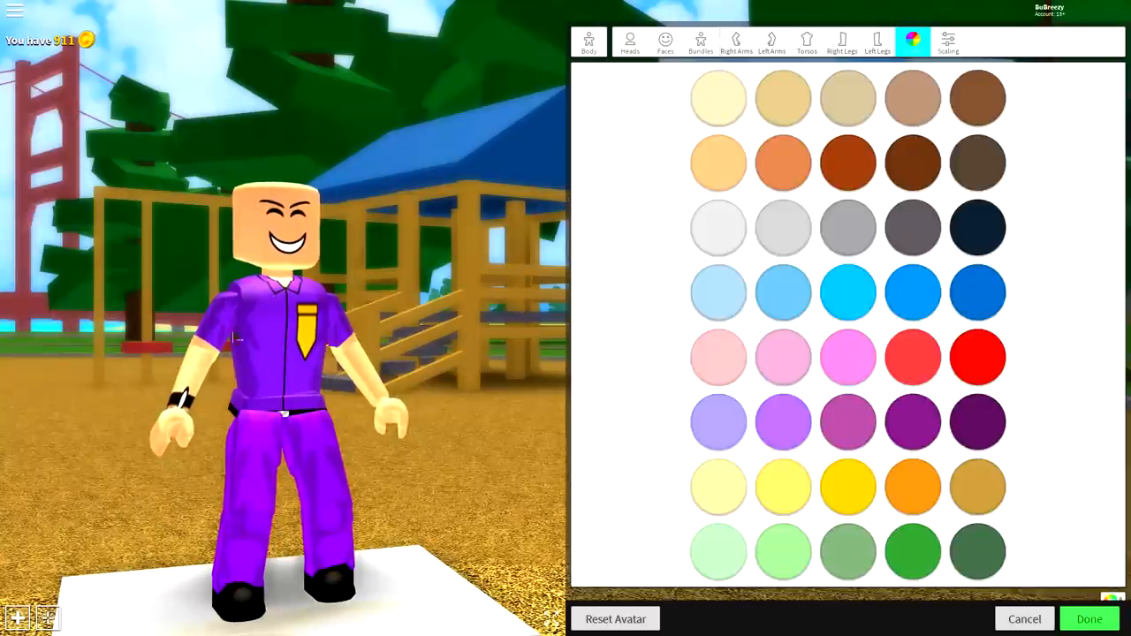
left_click(912, 407)
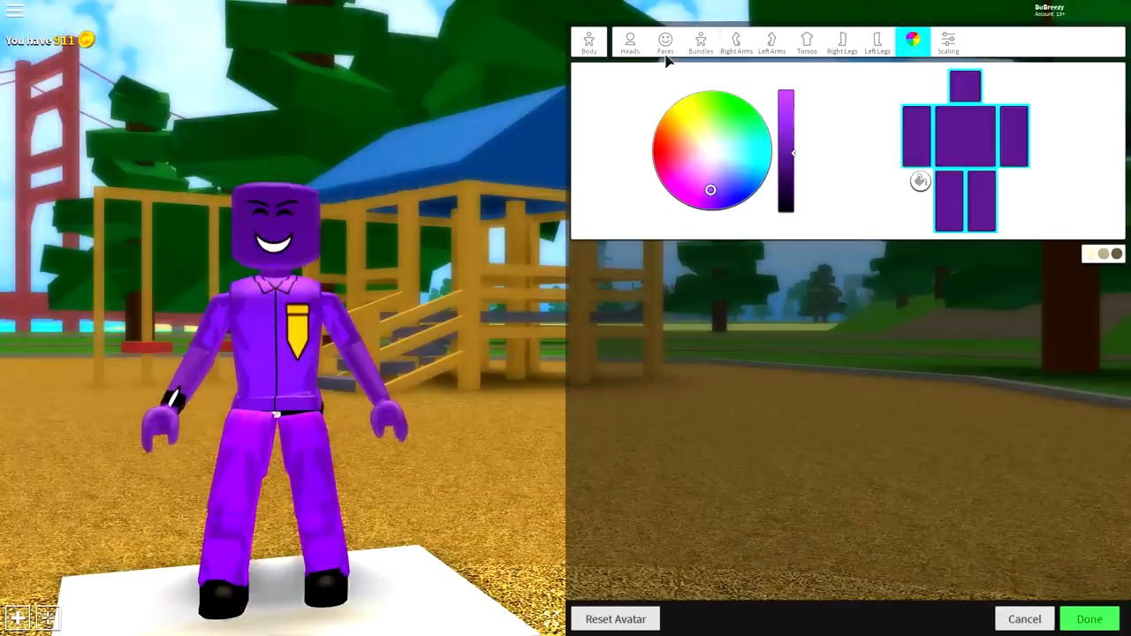
left_click(664, 41)
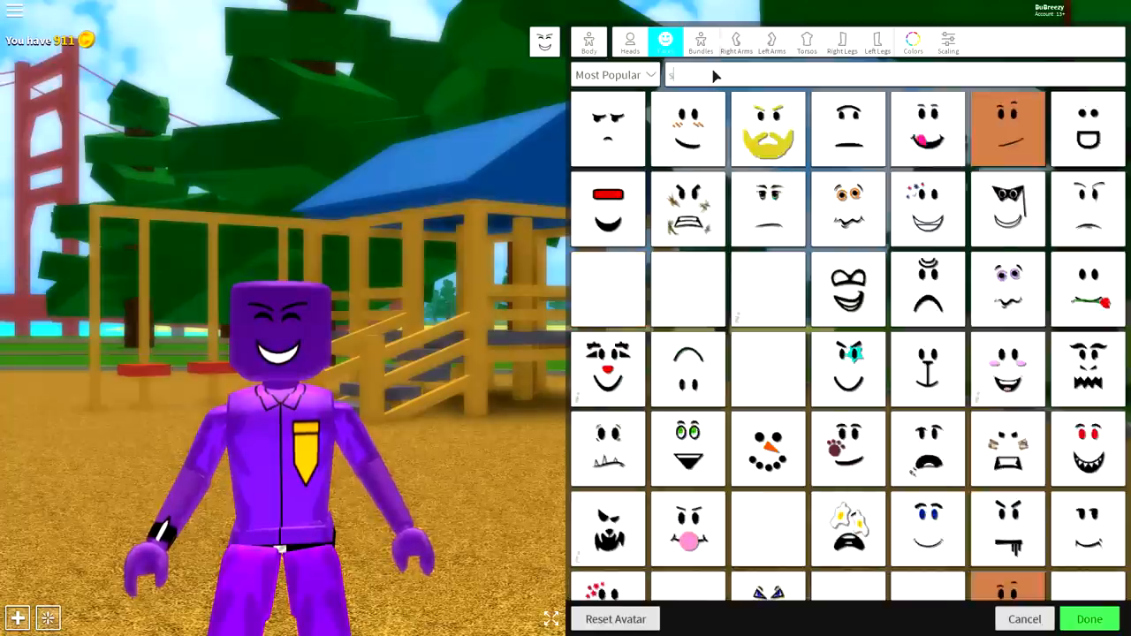
Search faces for 'smile' and 'friend', then wear the friendly toothy grin face.
type("smile")
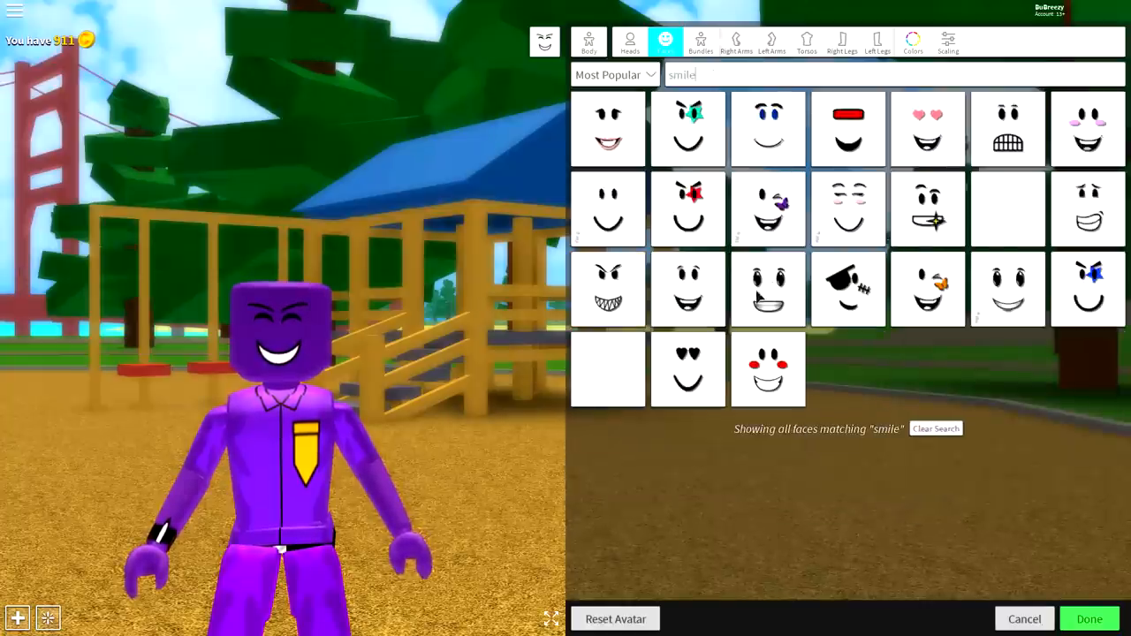
left_click(936, 429)
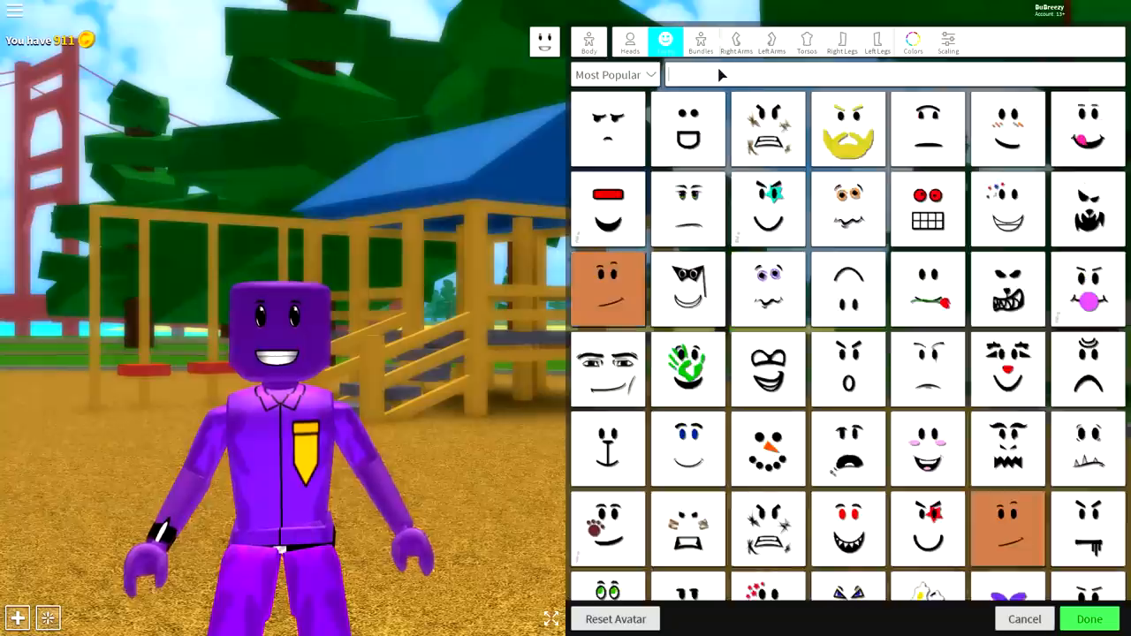
type("frie")
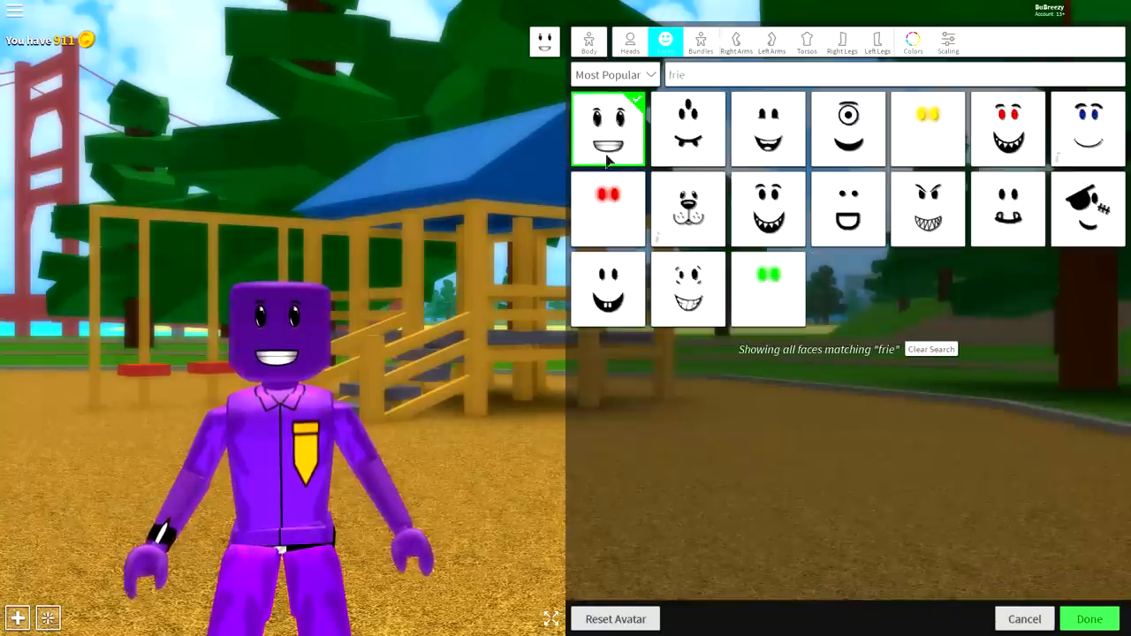
type("n")
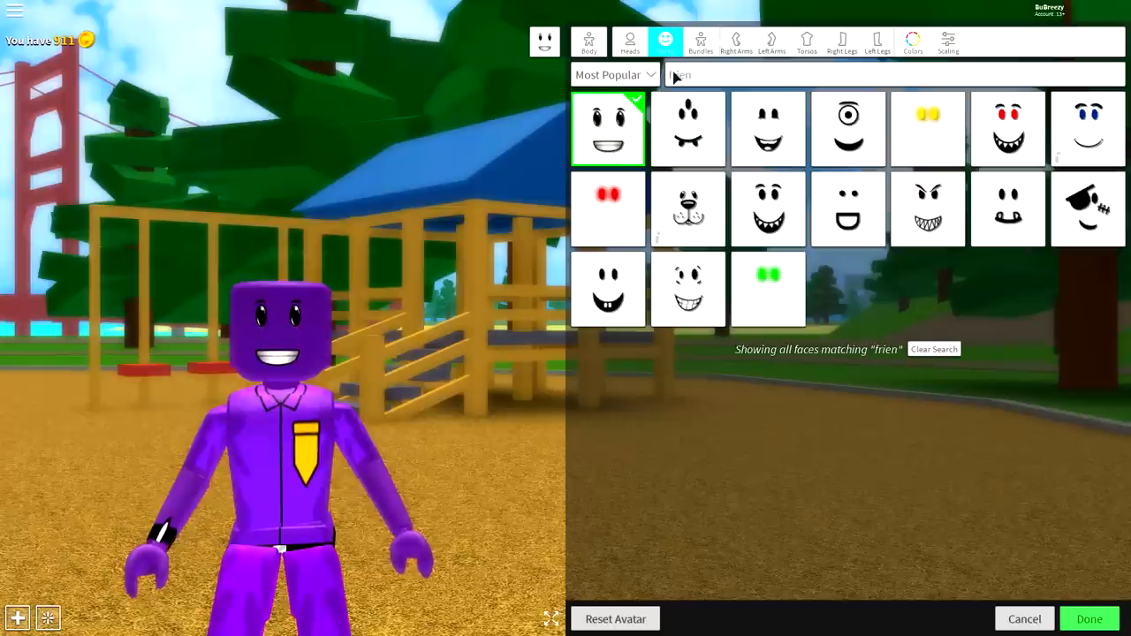
type("d")
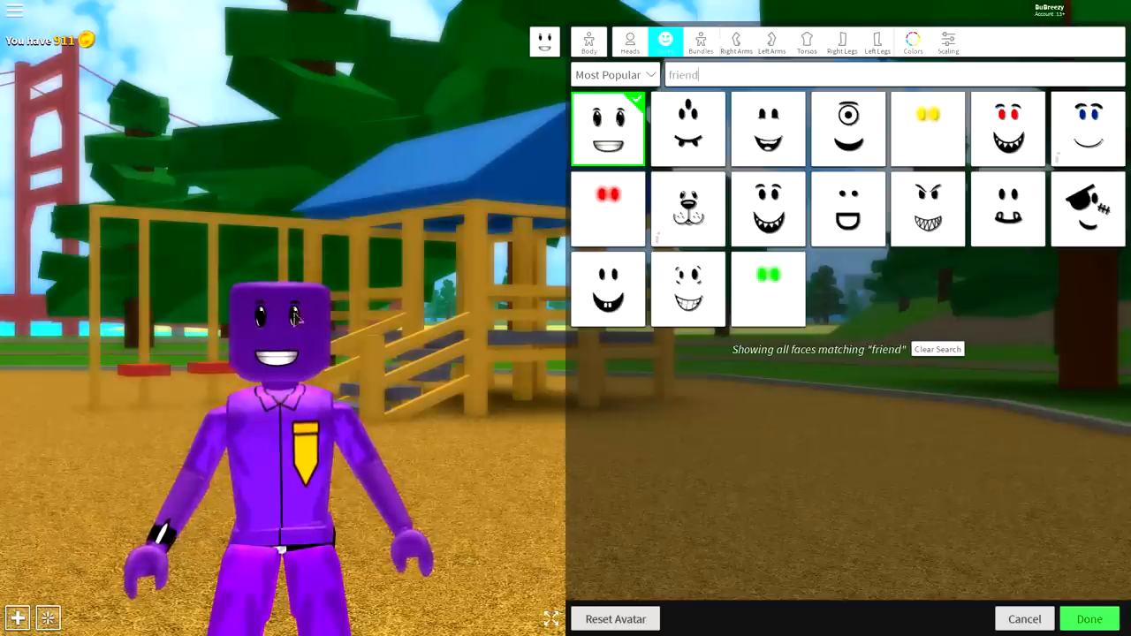
left_click(928, 209)
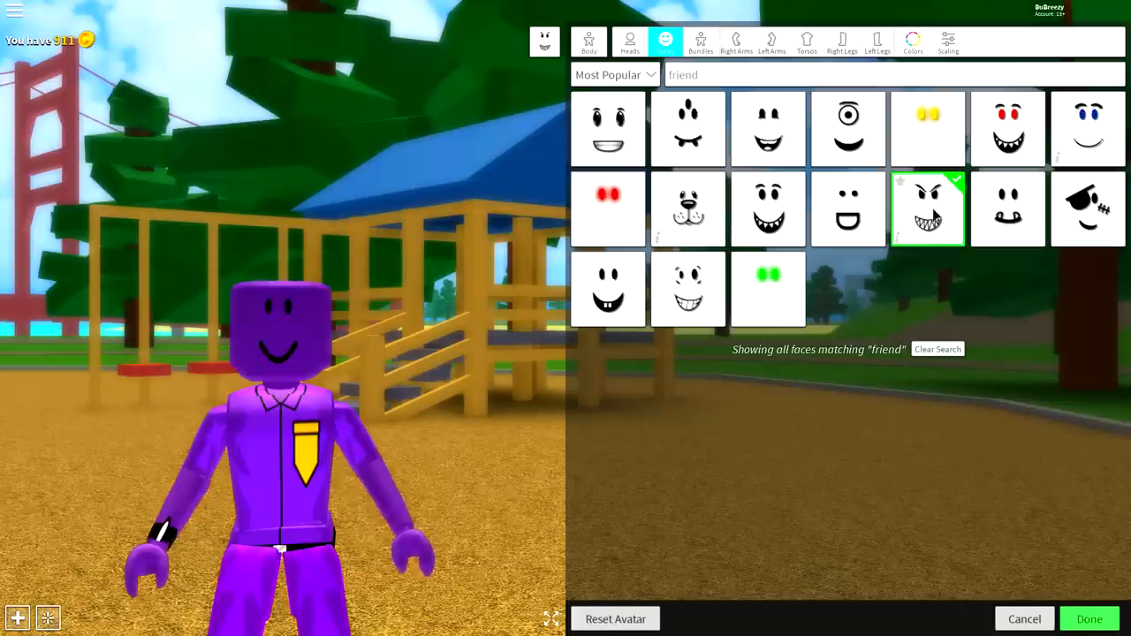
left_click(928, 207)
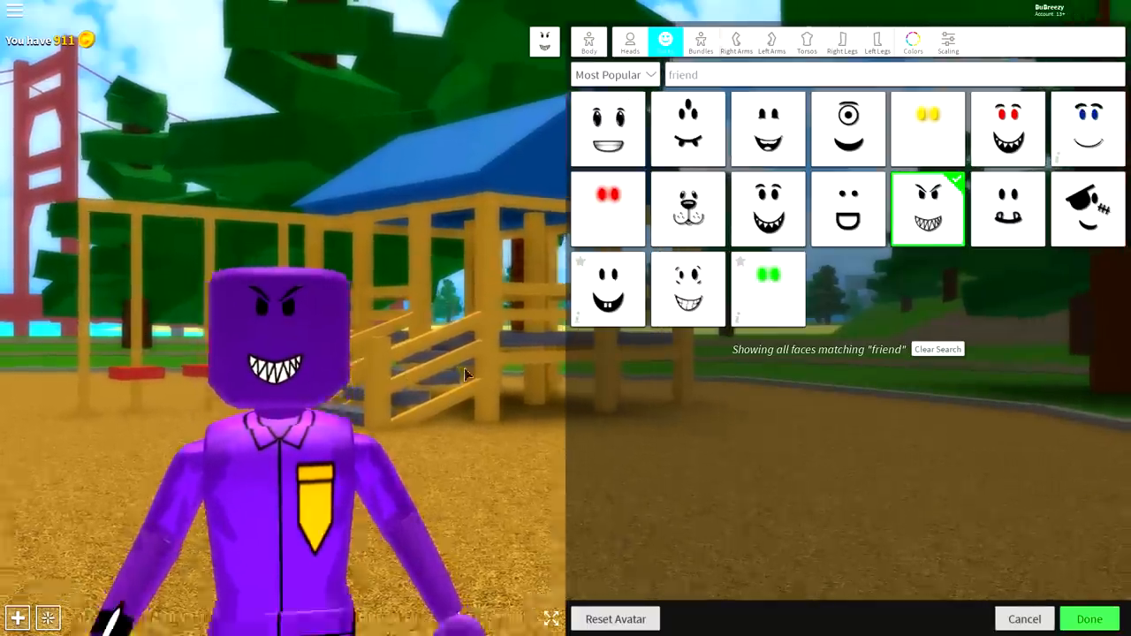
left_click(608, 128)
type("purple")
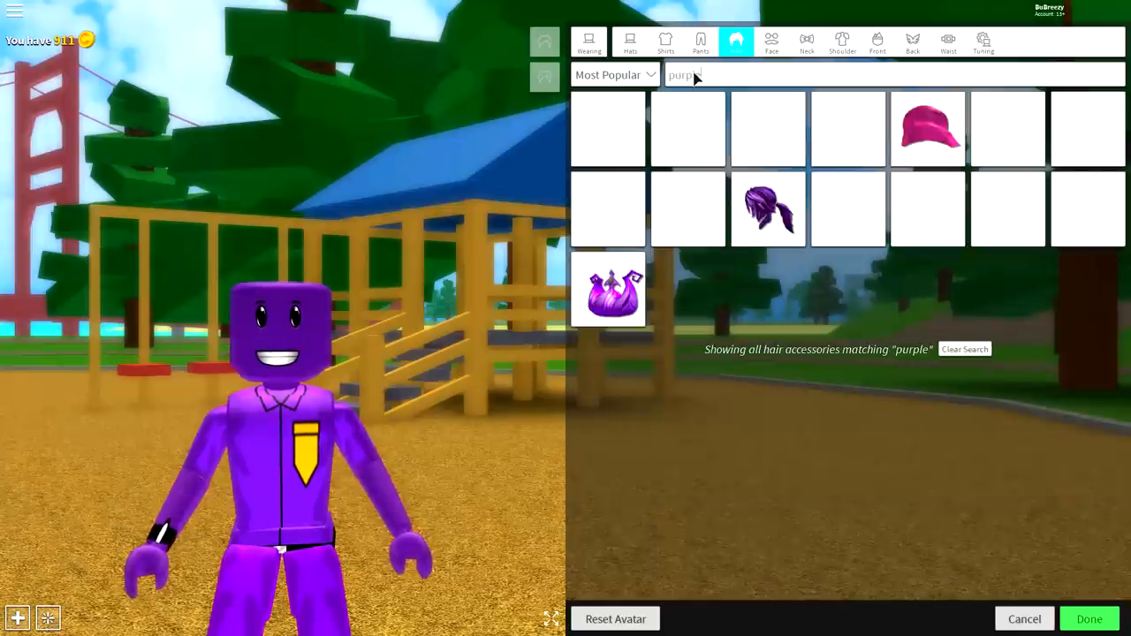
Wear the Purple Action Ponytail and drag its Thin/Thick scale slider toward thin.
left_click(768, 210)
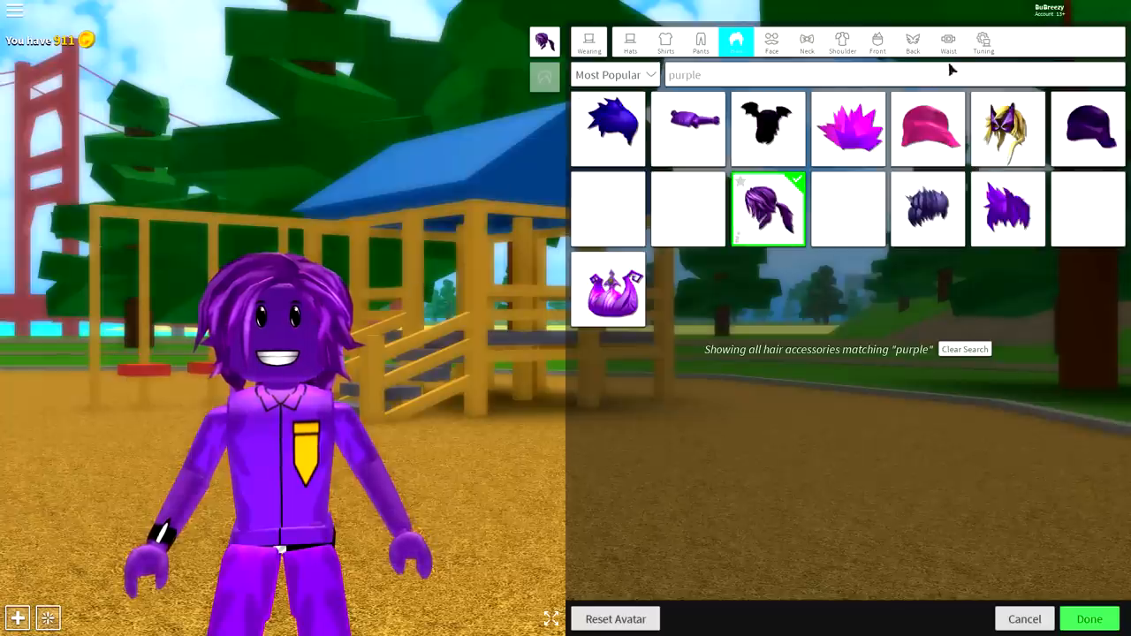
left_click(983, 42)
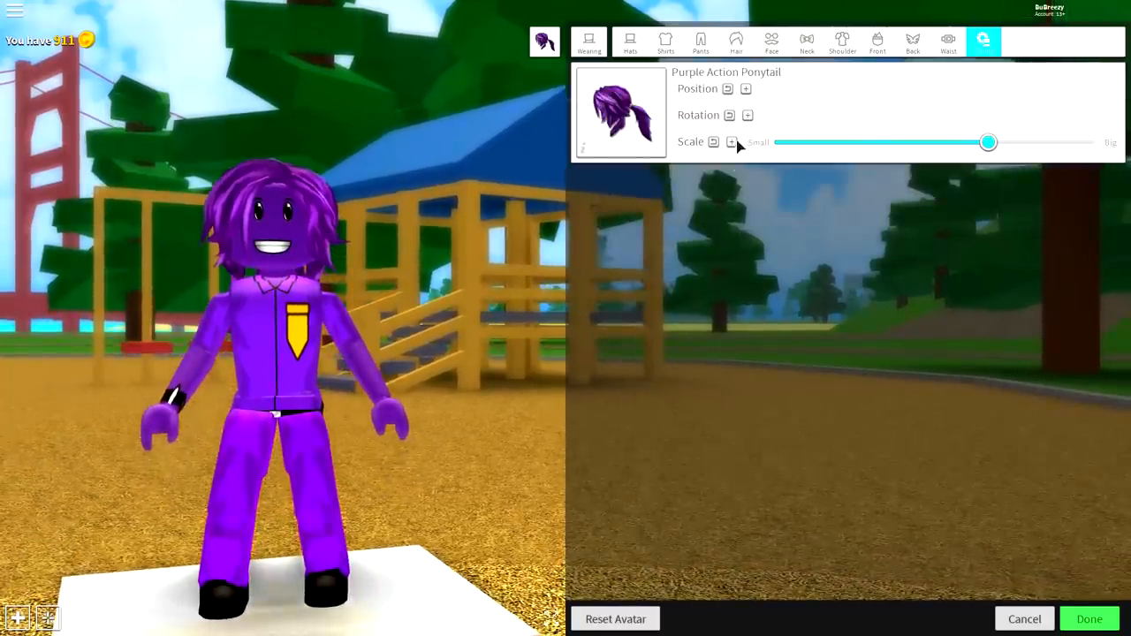
left_click(732, 141)
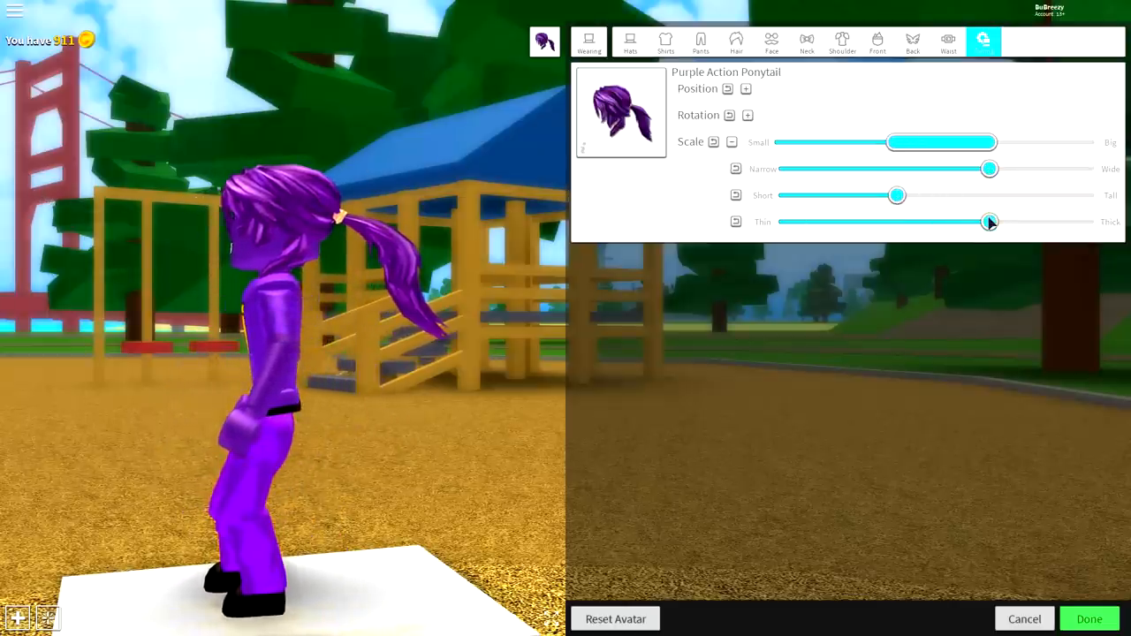
left_click_drag(989, 222, 926, 221)
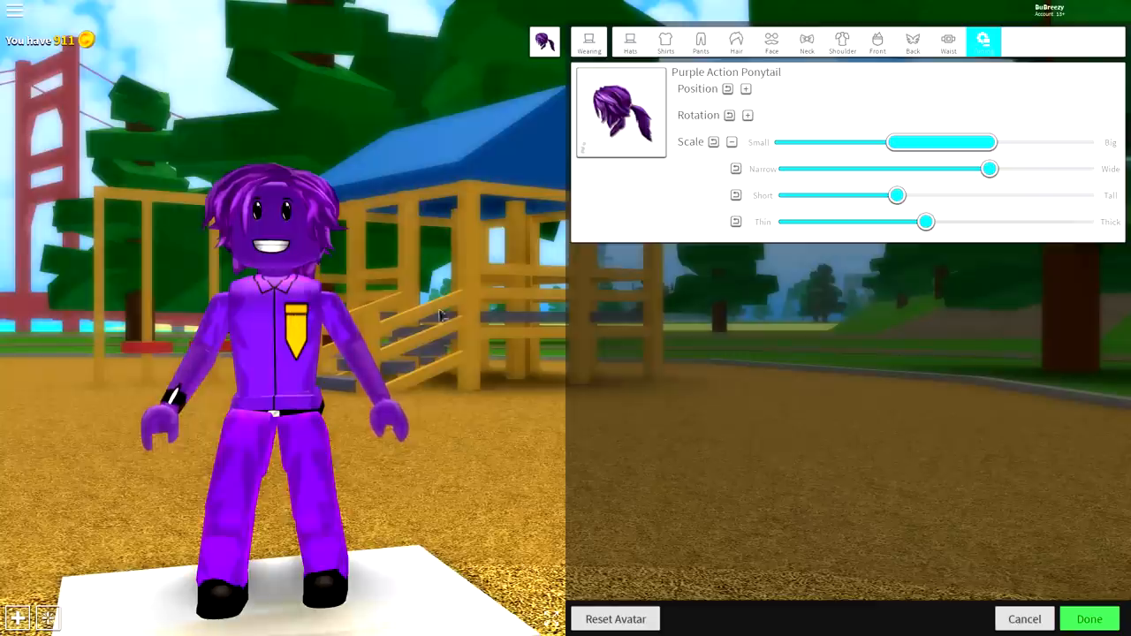
left_click(630, 42)
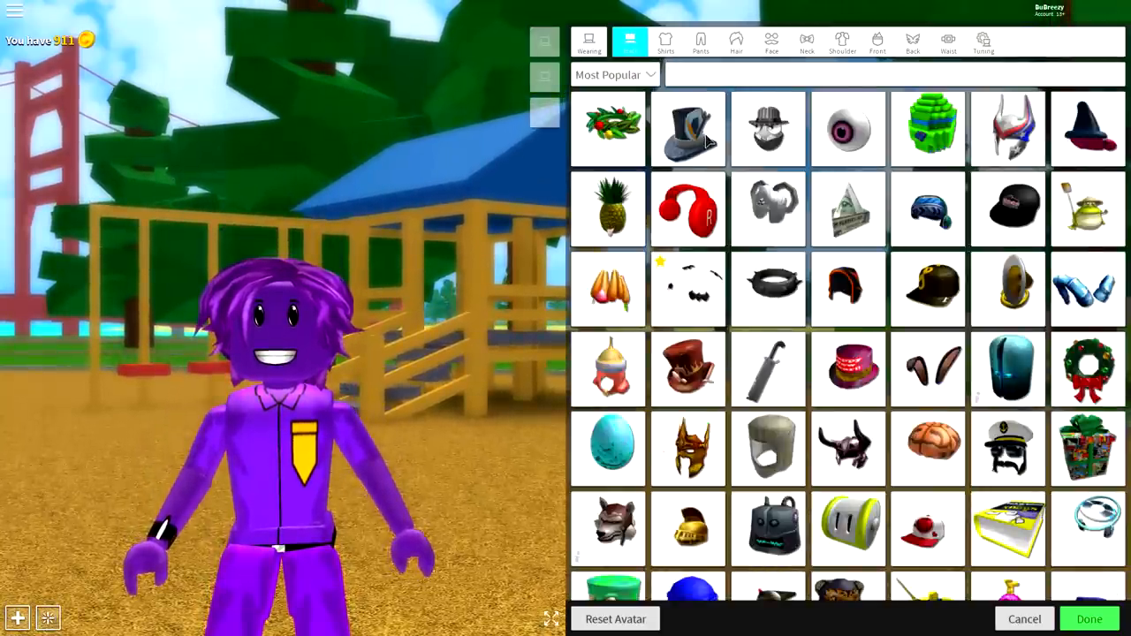
Search hats for 'police' and wear the blue police cap.
type("police")
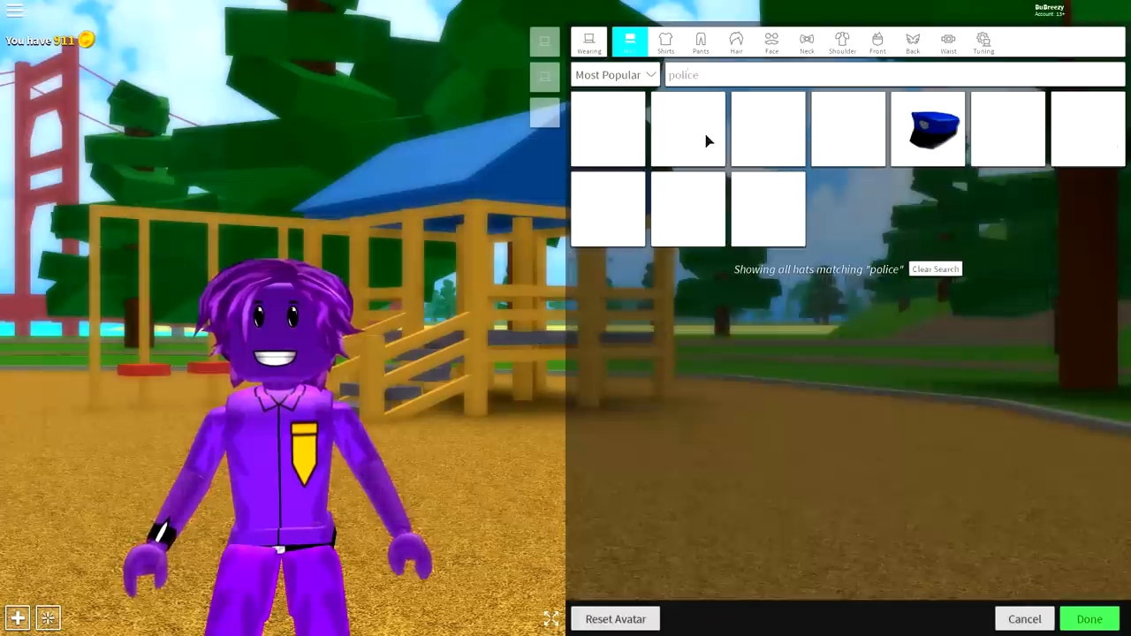
left_click(767, 129)
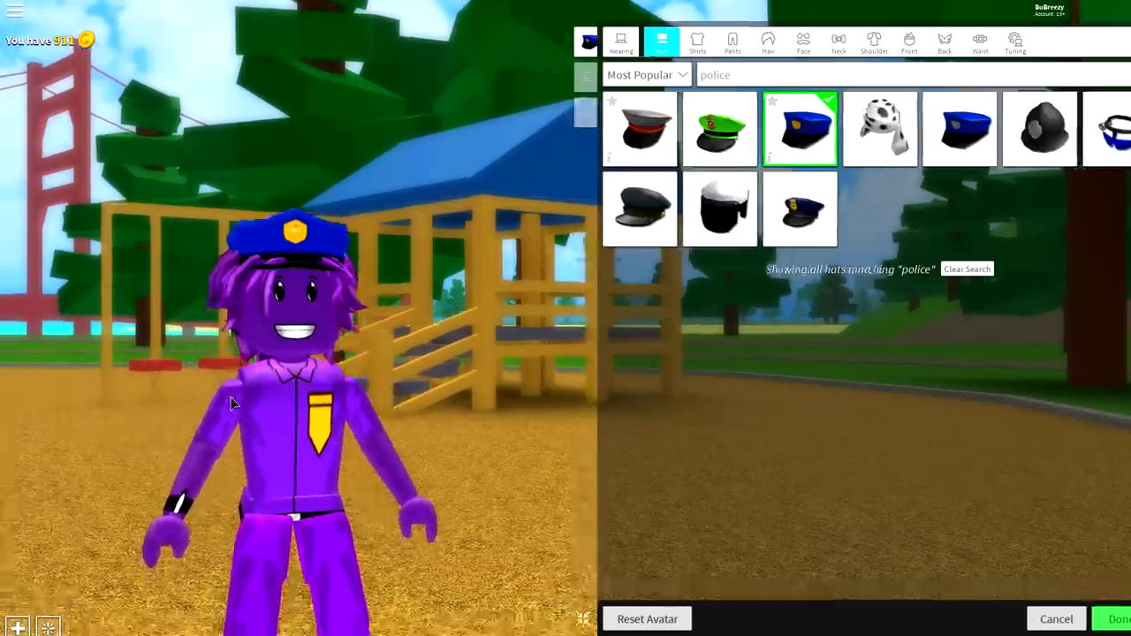
left_click(1116, 619)
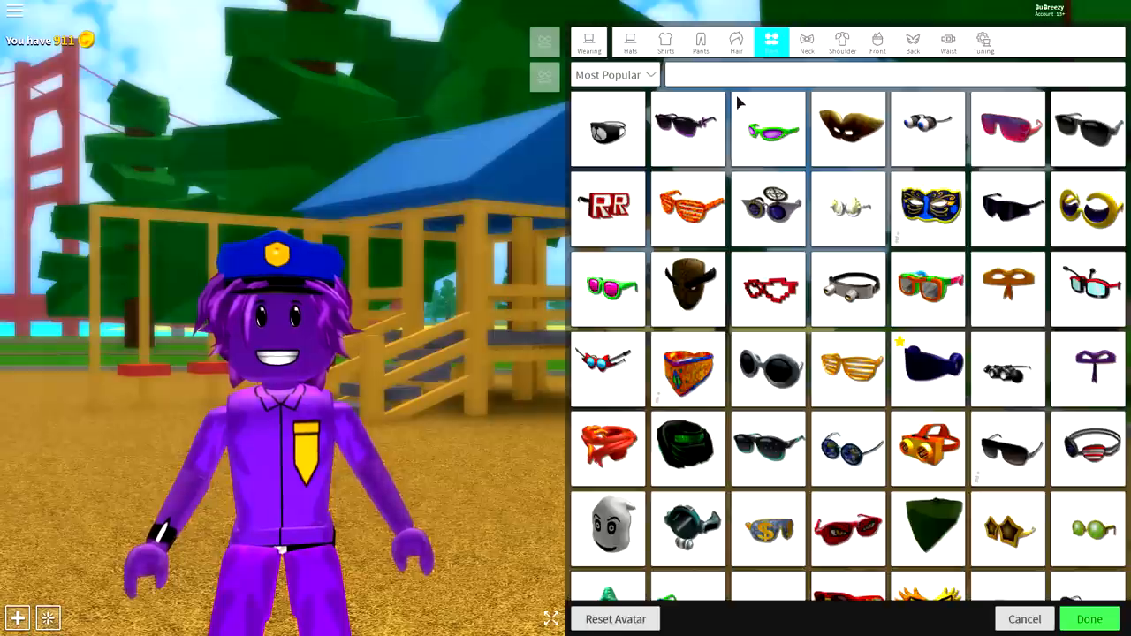
Put on the round Secret Kid Wizard Glasses and scale them up over the eyes.
type("secret ki")
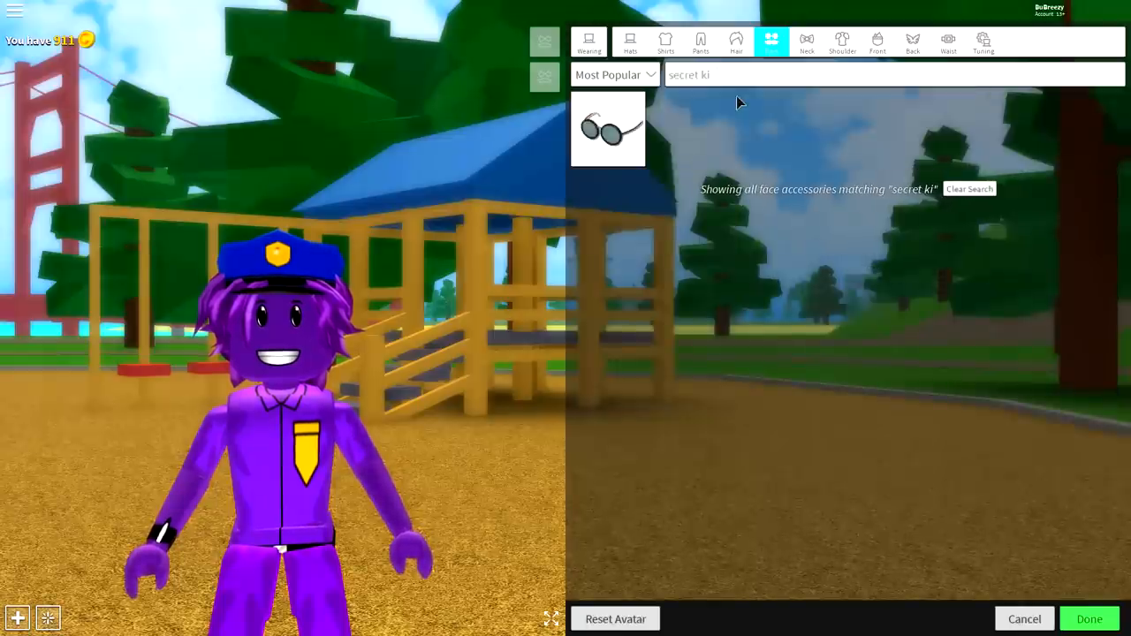
left_click(607, 128)
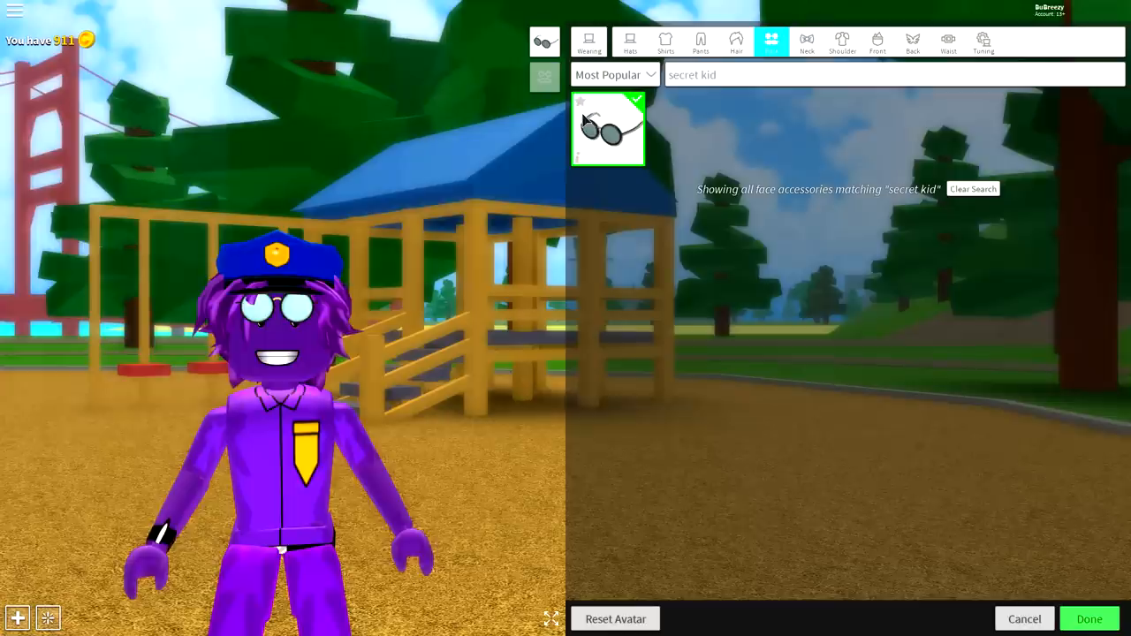
left_click(983, 41)
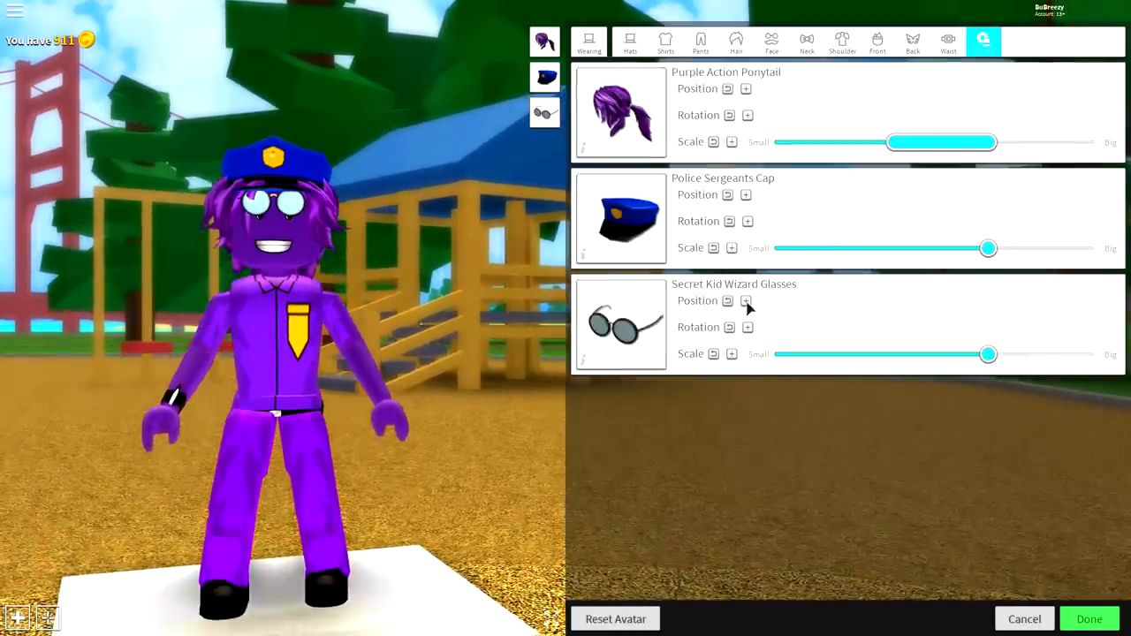
left_click(747, 300)
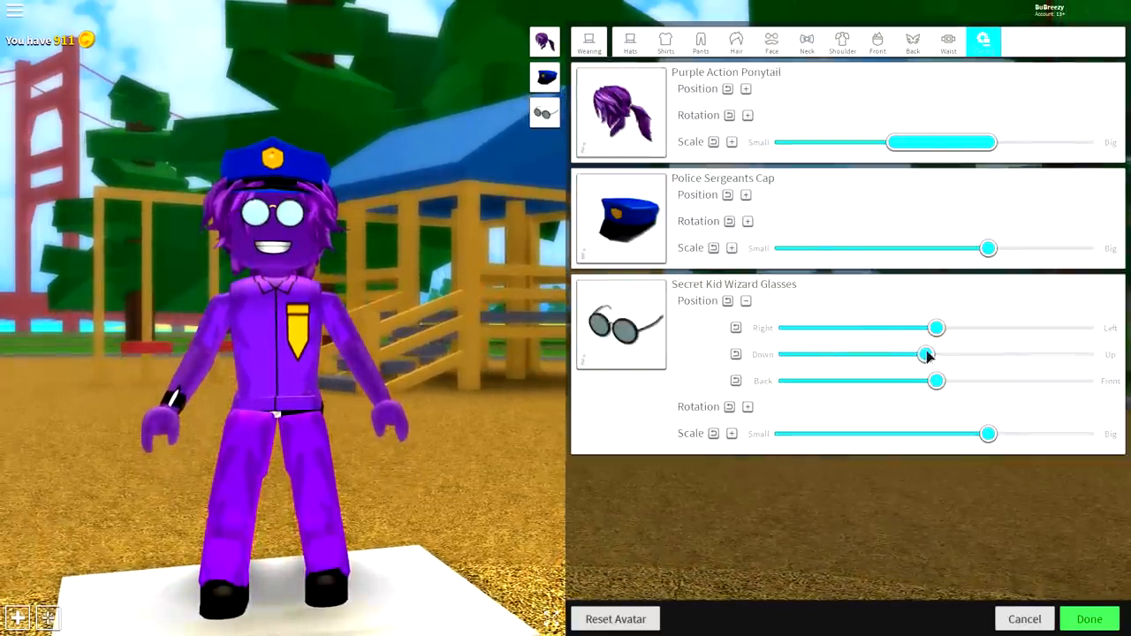
left_click_drag(988, 432, 1029, 433)
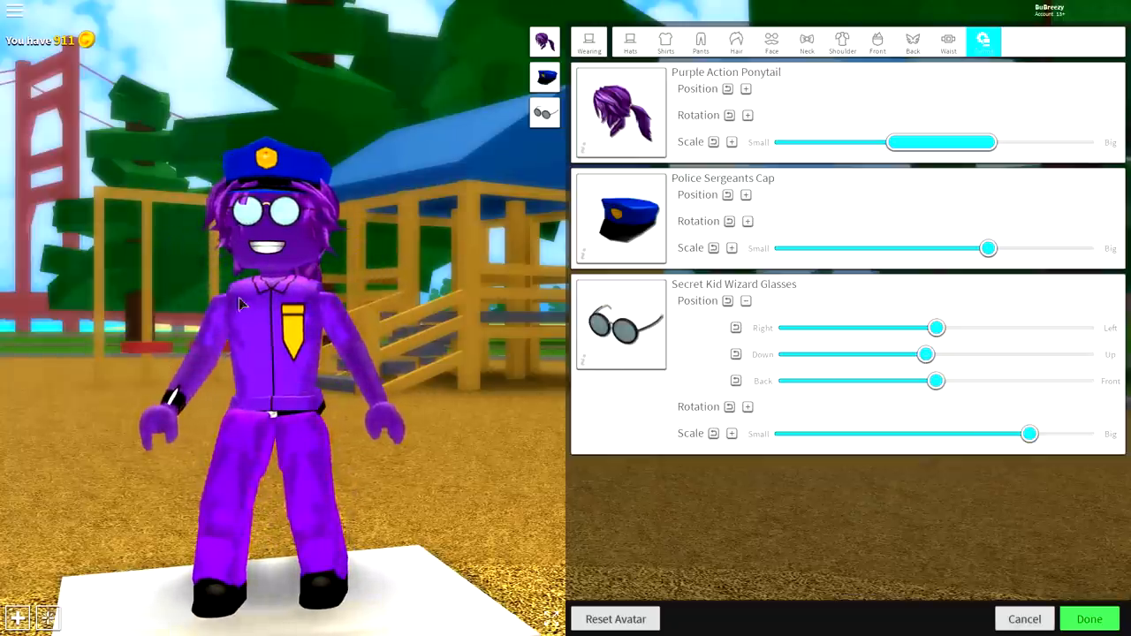
left_click(589, 41)
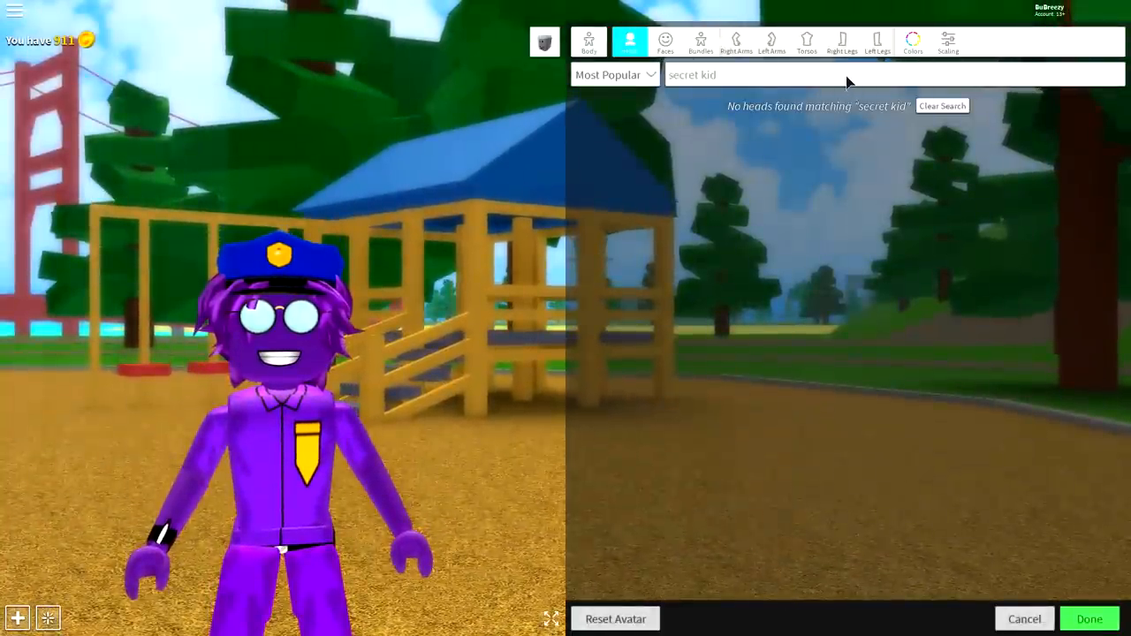
Apply the Robot animation pack and close the avatar editor to return to the school.
left_click(947, 40)
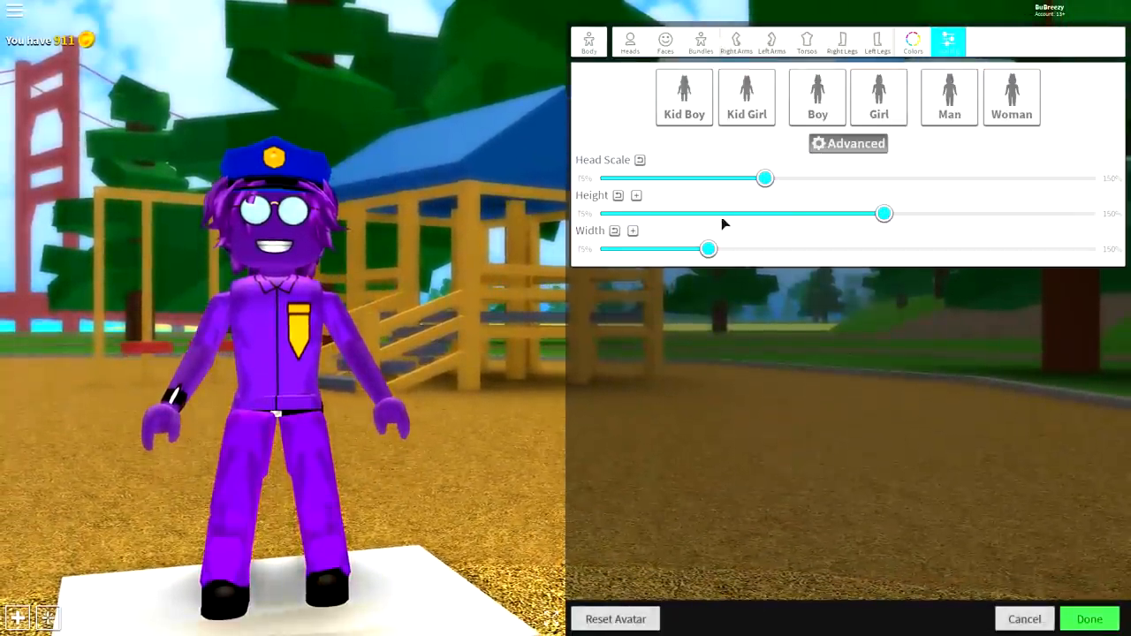
left_click_drag(707, 248, 888, 248)
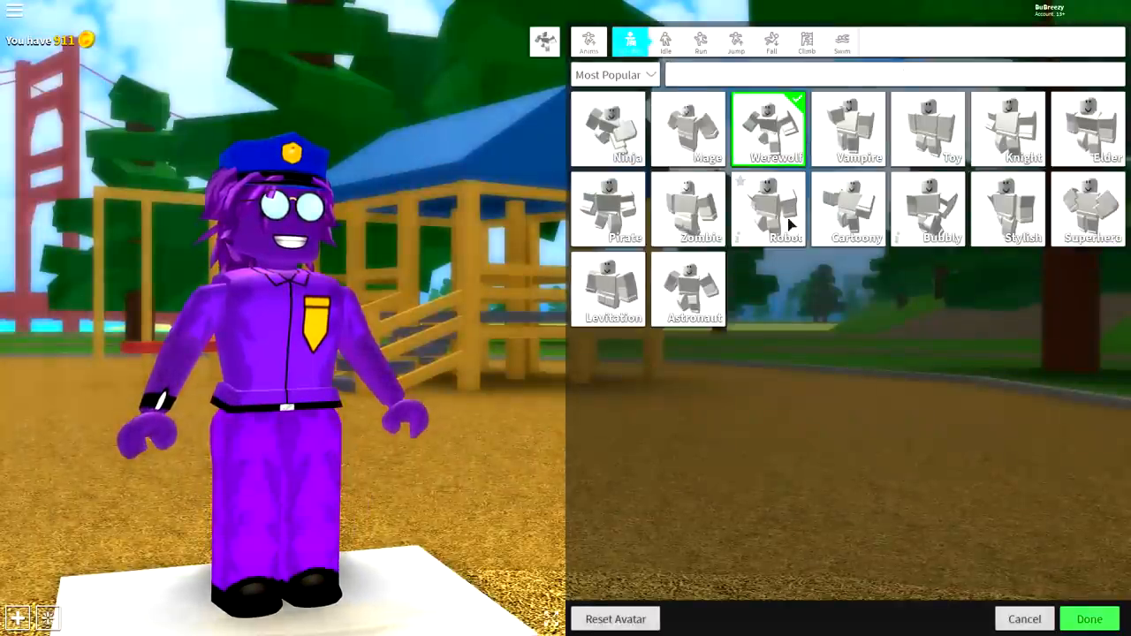
left_click(768, 209)
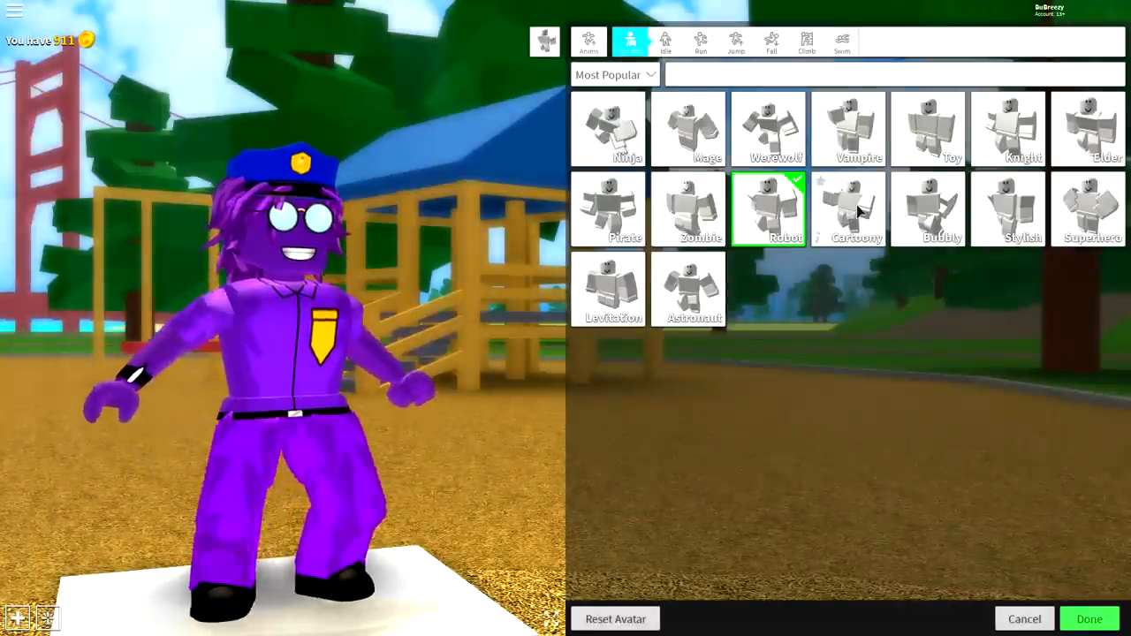
left_click(1088, 618)
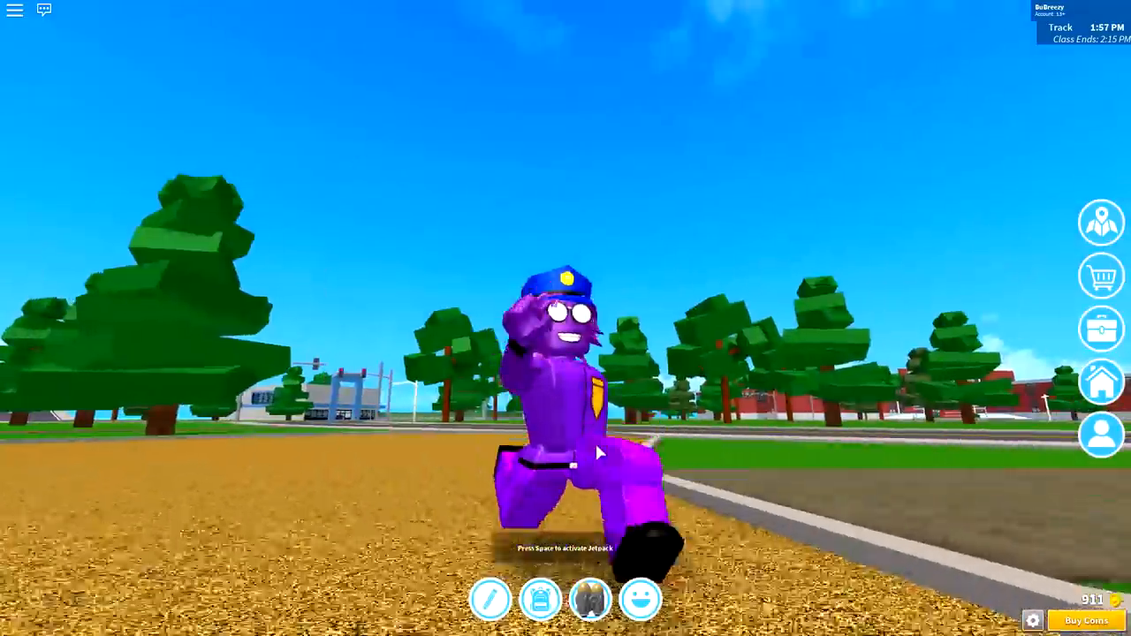
Play the Dance emote from the Actions emote list.
left_click(639, 599)
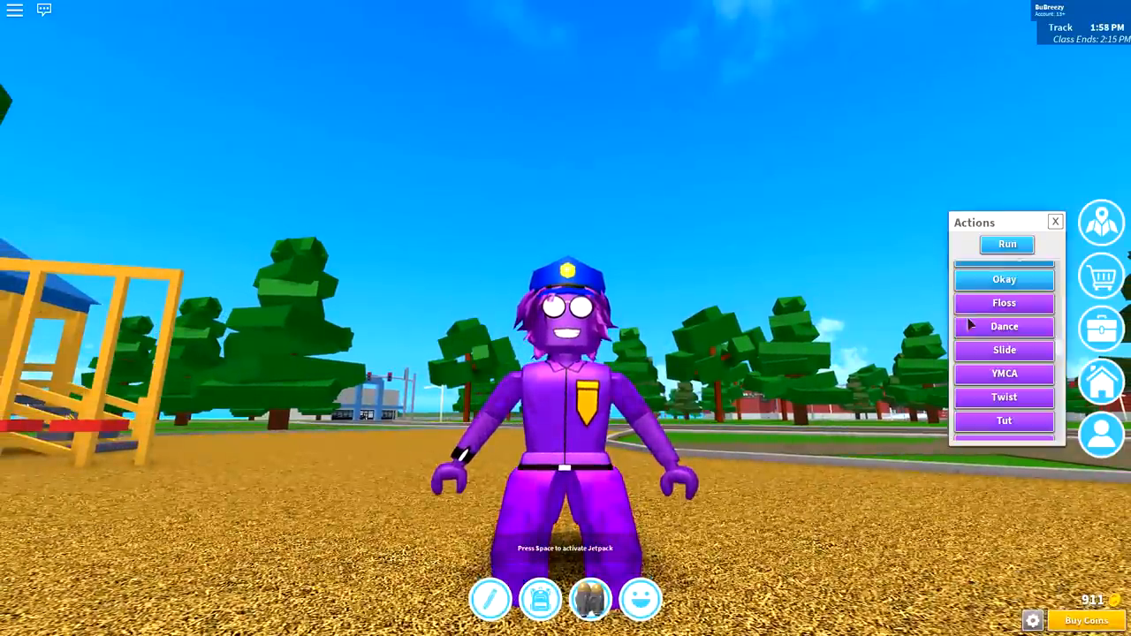
left_click(1003, 326)
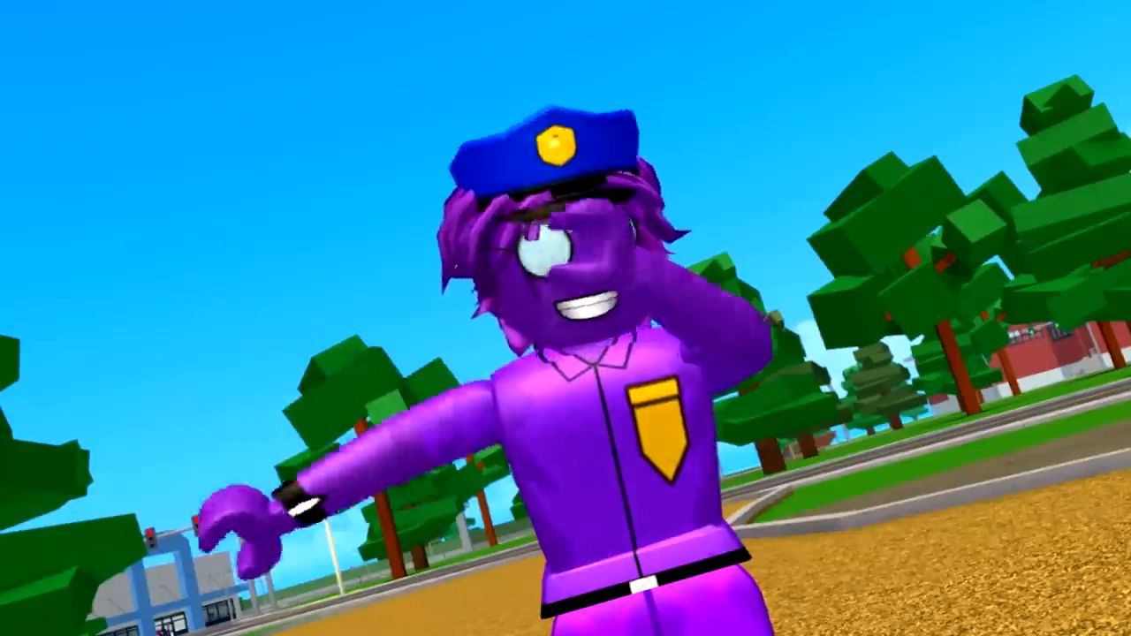